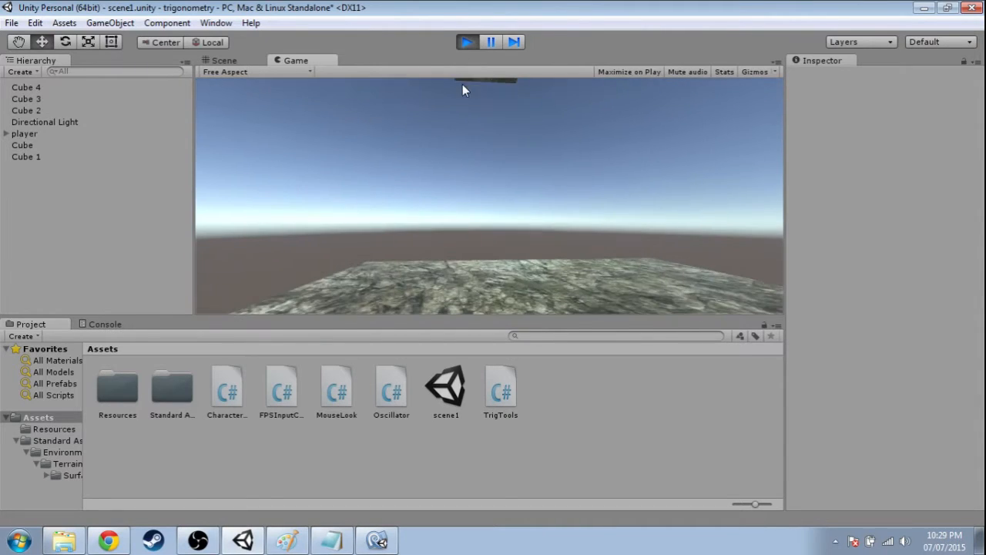
- Stop play mode and add Cube 5 at height Y 20, scaled to 9×3×9
click(225, 60)
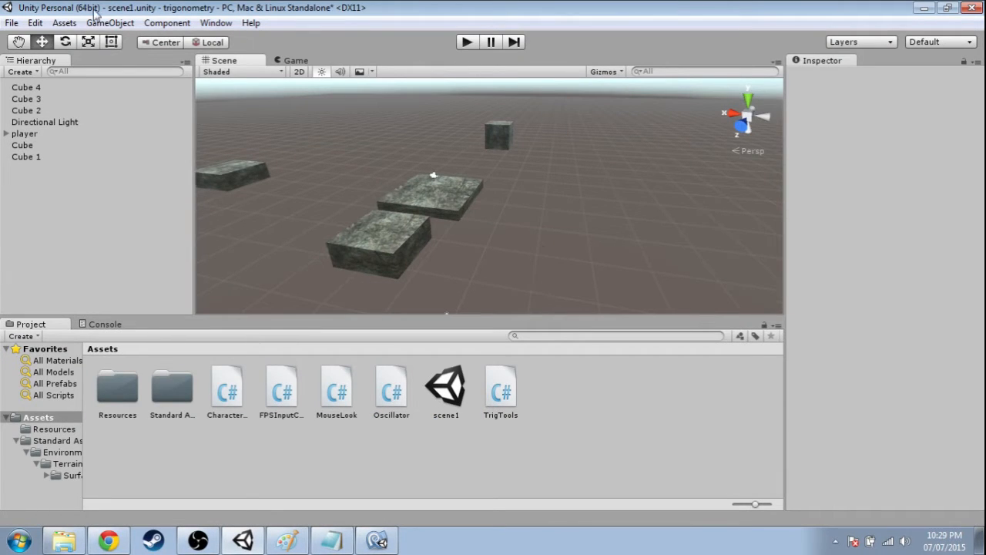
click(109, 23)
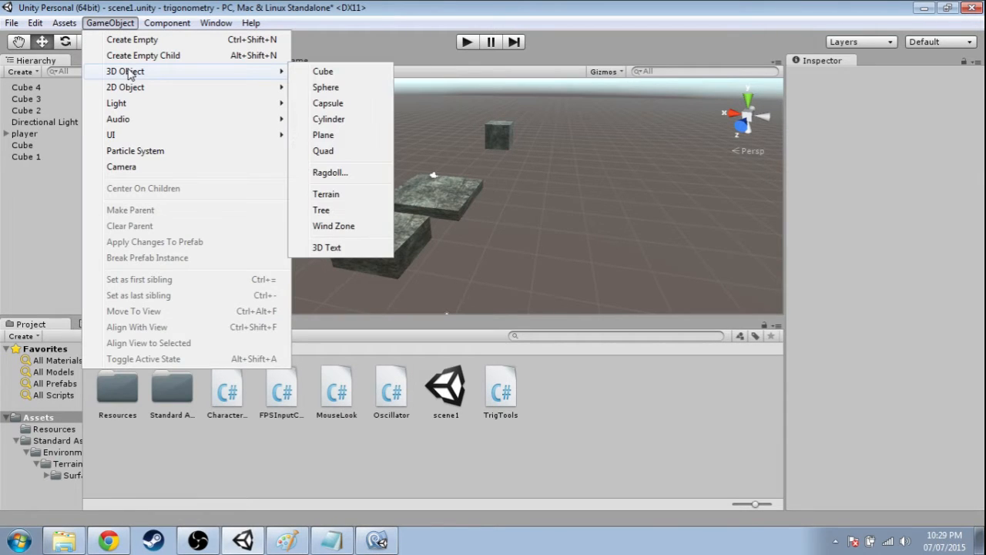
click(323, 71)
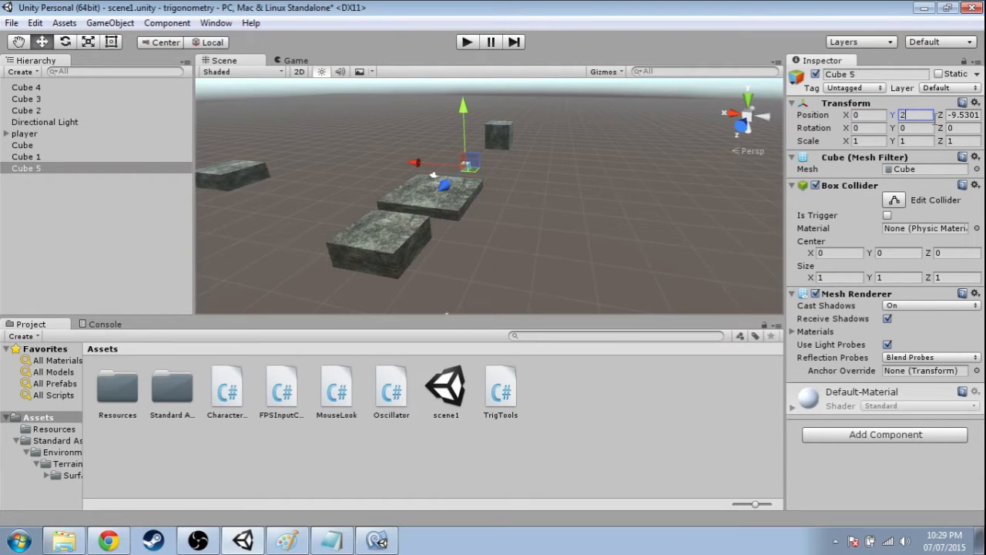
text(20)
click(868, 114)
text(-12.17)
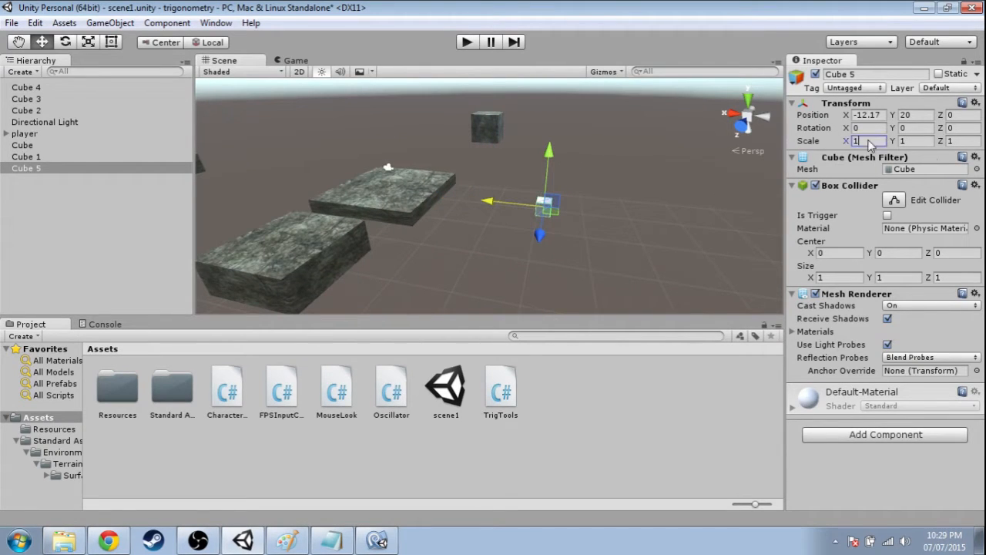
text(9)
click(916, 140)
text(3)
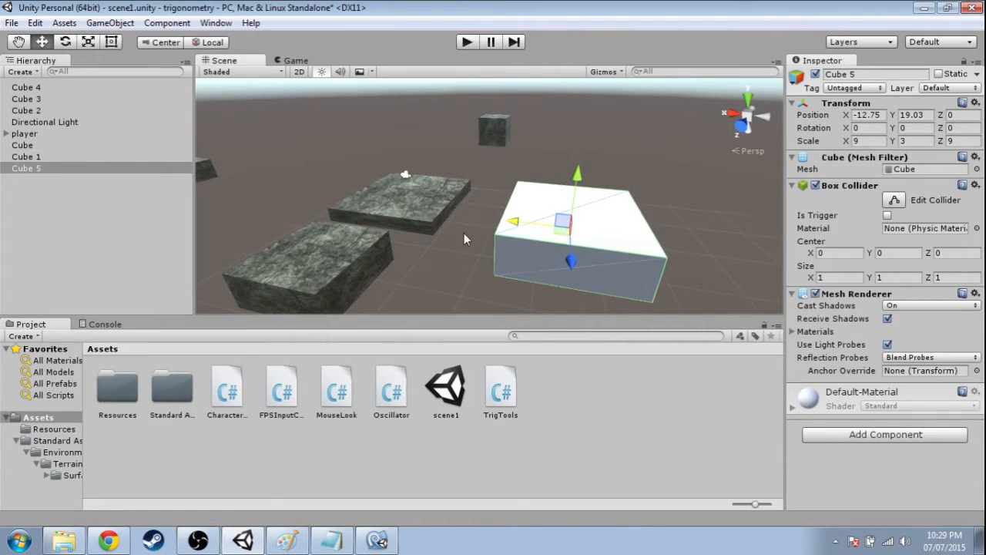
- Create a C# script asset named TanOscillator and open it in MonoDevelop
click(579, 407)
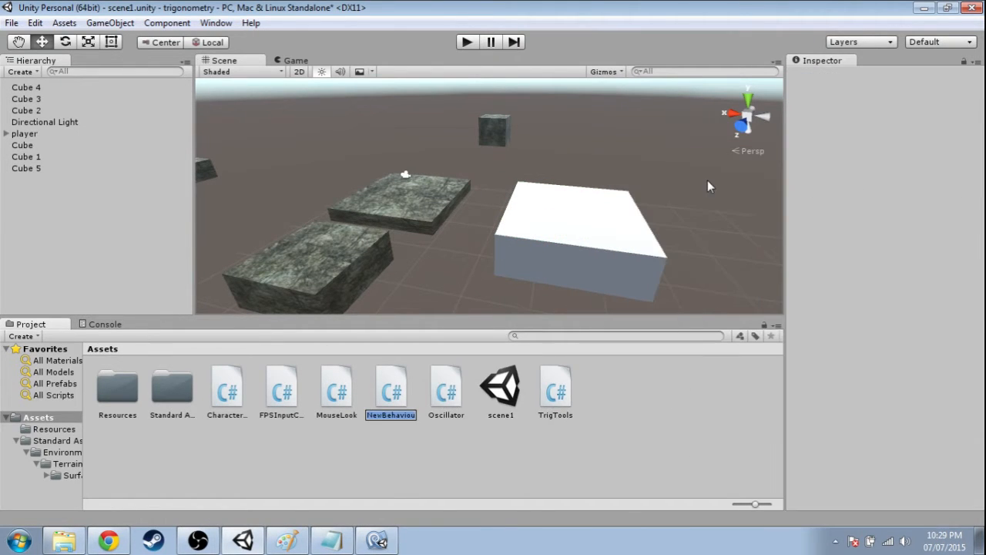
text(TanOsc)
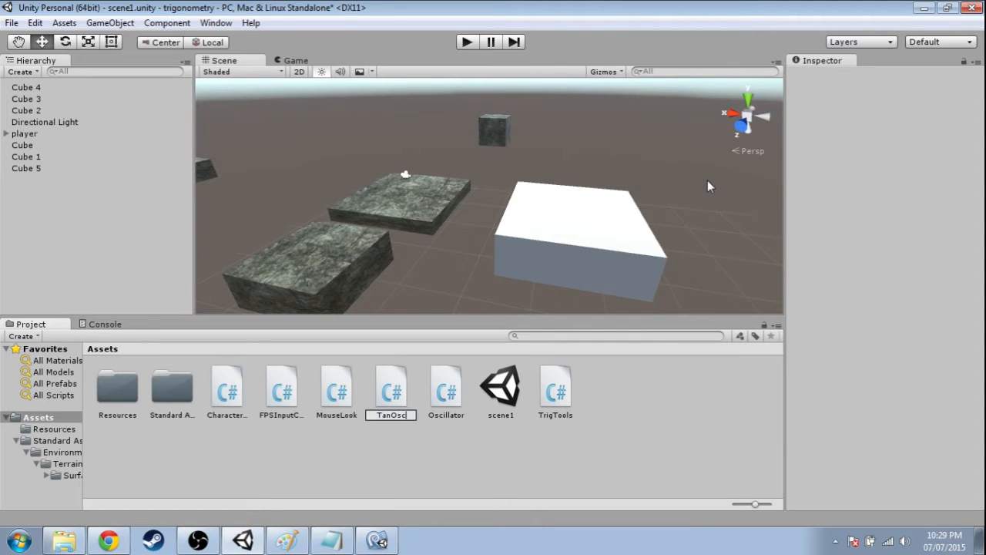
click(499, 388)
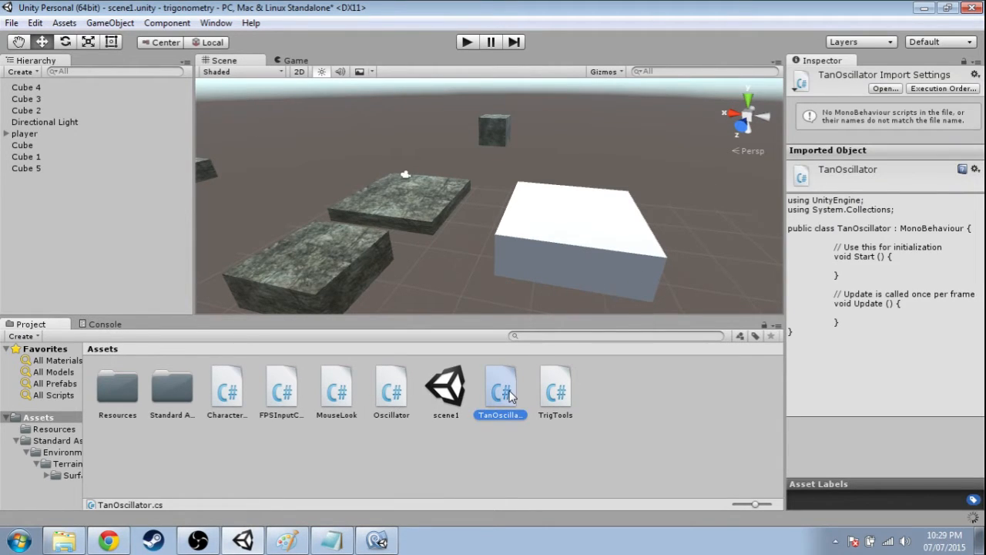
double_click(499, 389)
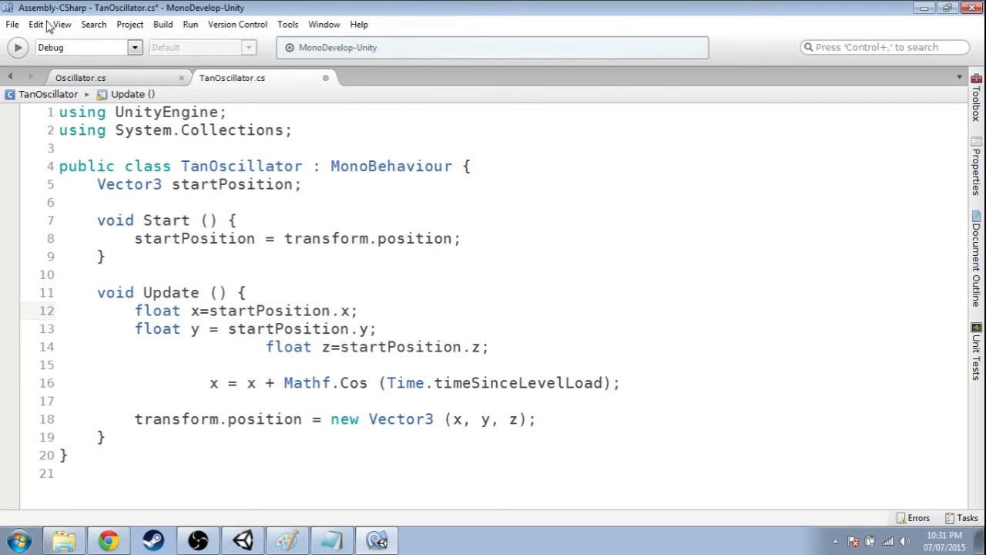
- Reformat the pasted oscillator code and review the x, y, z declaration lines
click(36, 25)
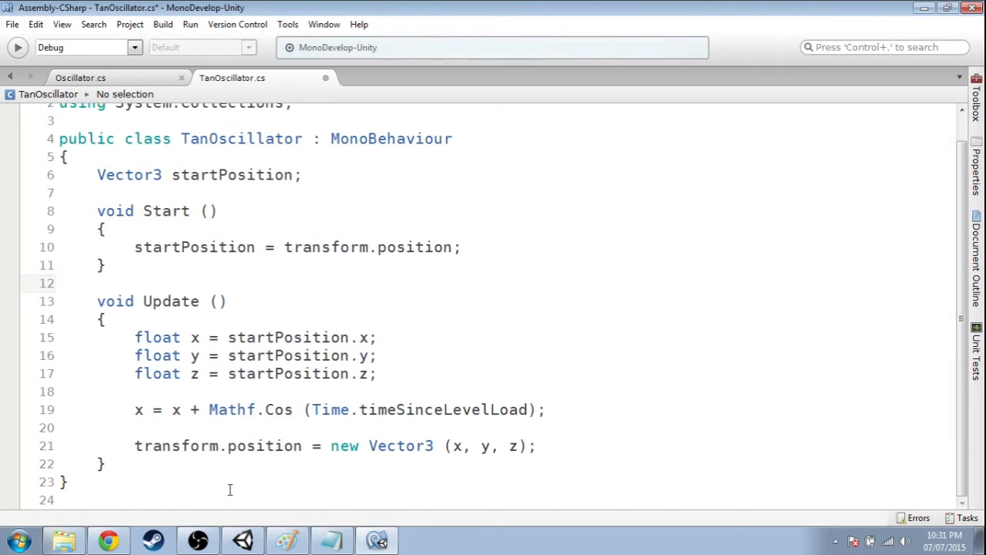
click(419, 336)
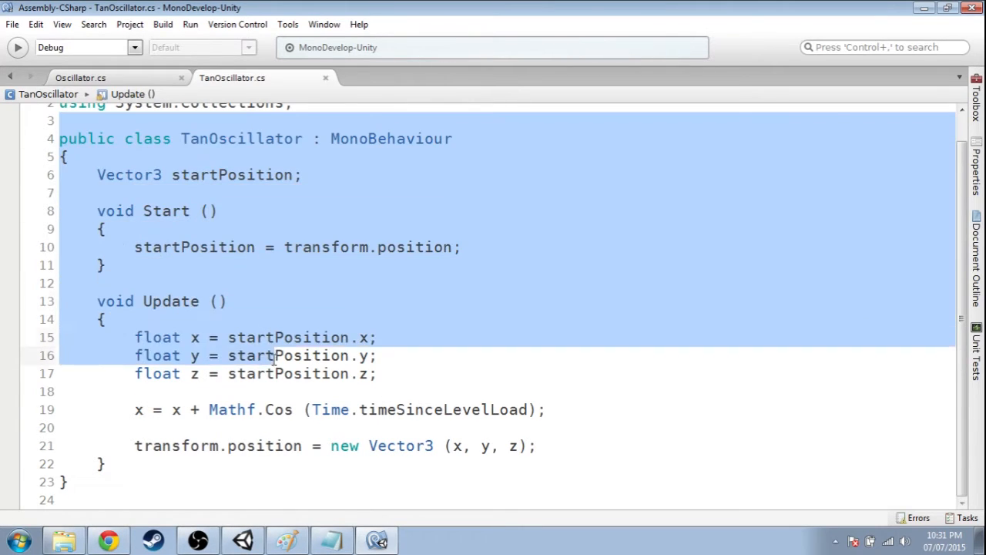
click(182, 158)
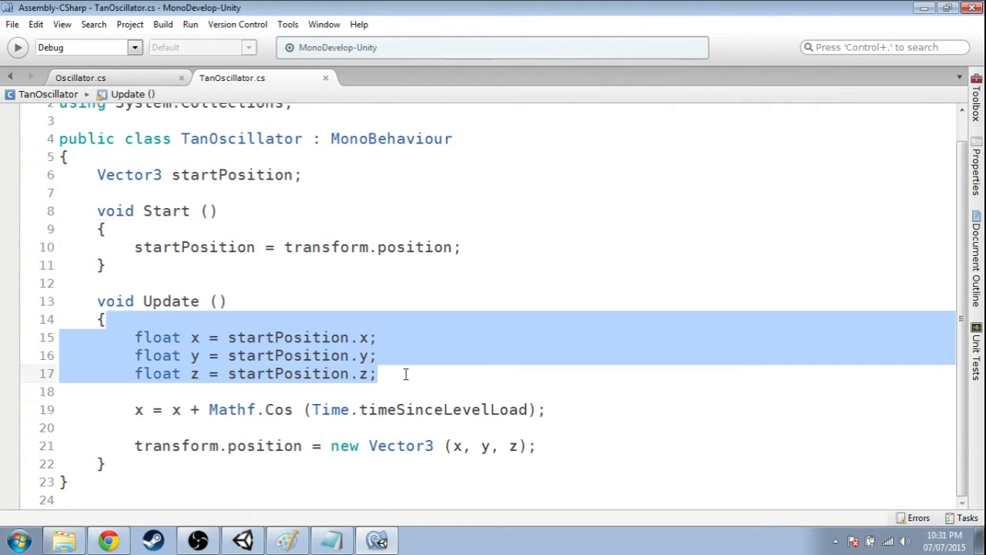
click(202, 336)
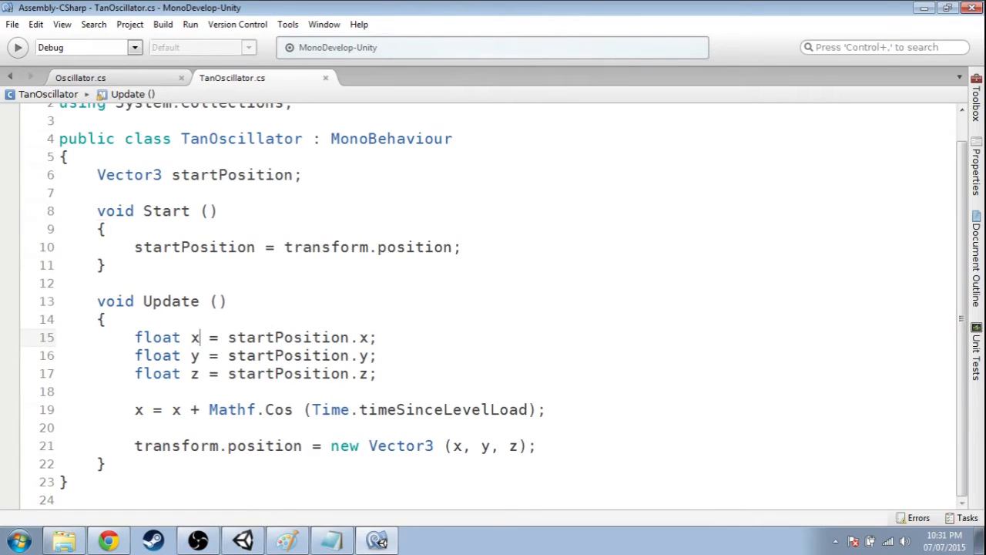
- Replace Mathf.Cos with Mathf.Tan in the Update formula via autocomplete
click(537, 445)
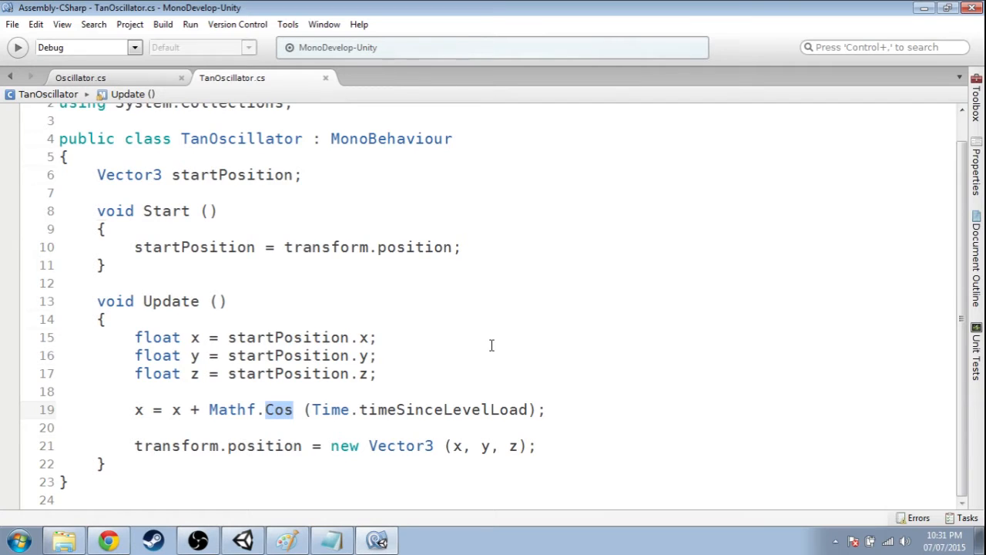
text(T)
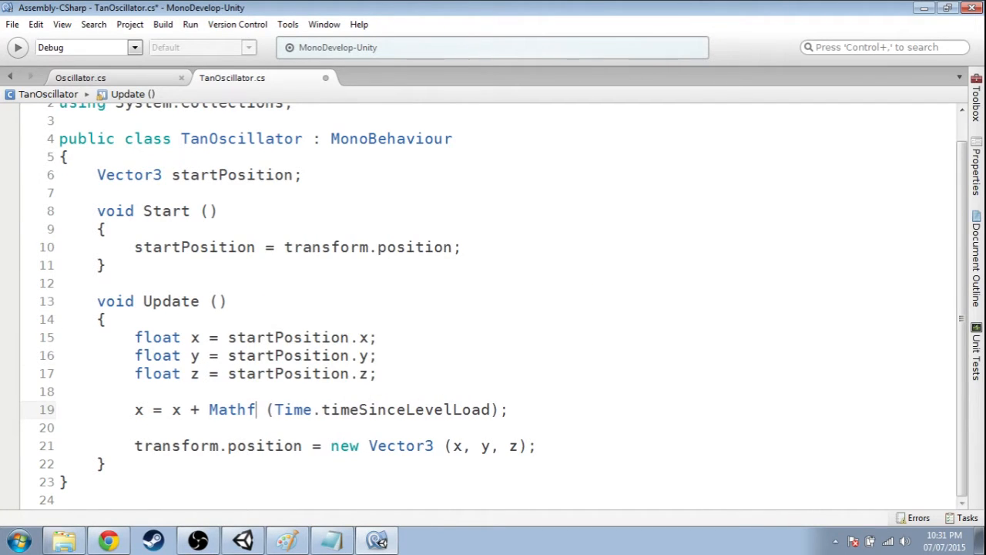
text(.atan)
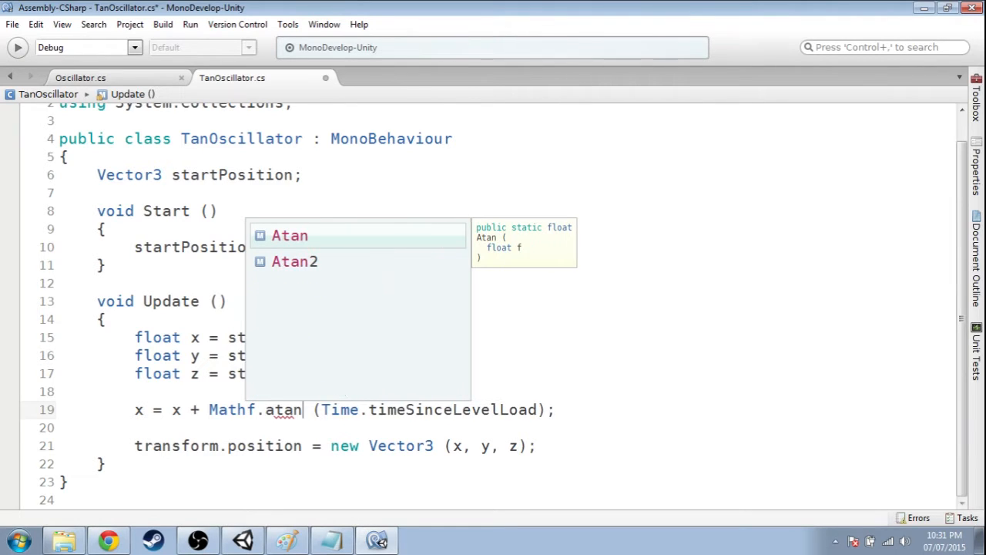
key(BackSpace)
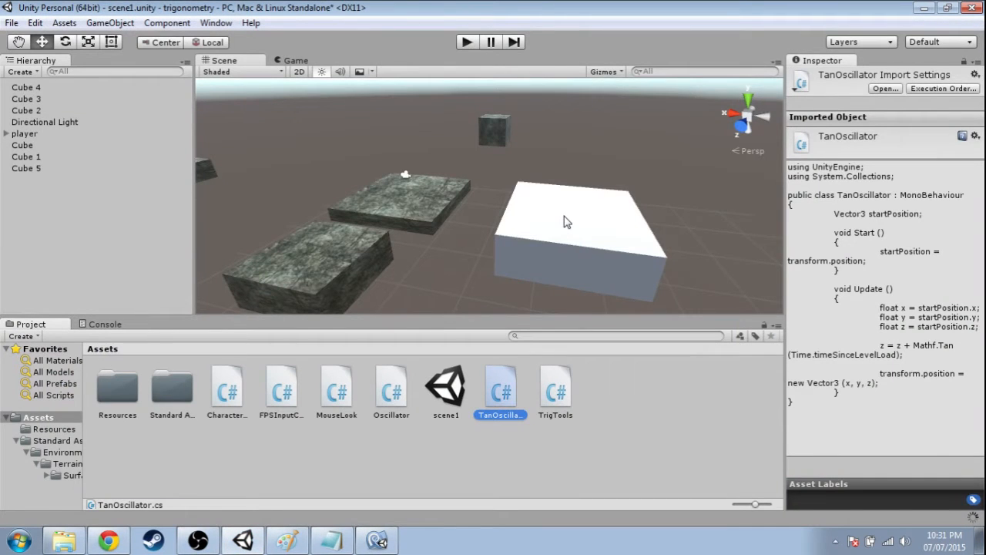
- Attach the TanOscillator script to Cube 5, nudge it along Z and start playing
click(567, 223)
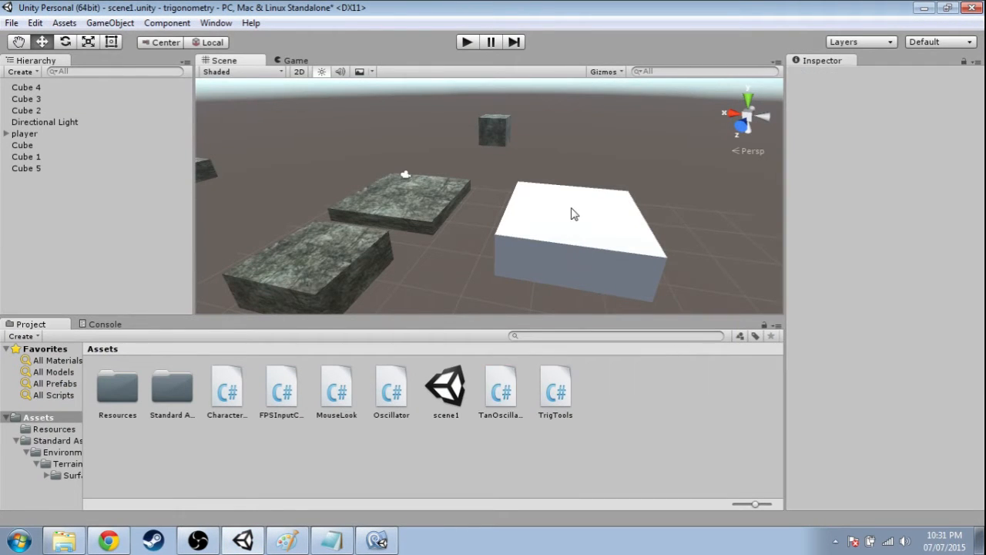
click(573, 214)
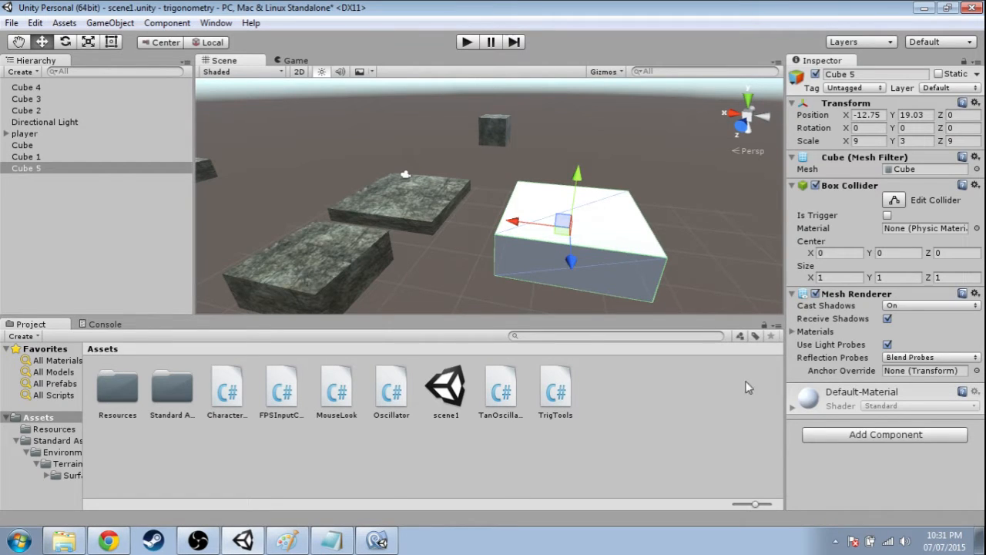
mouse_move(842, 440)
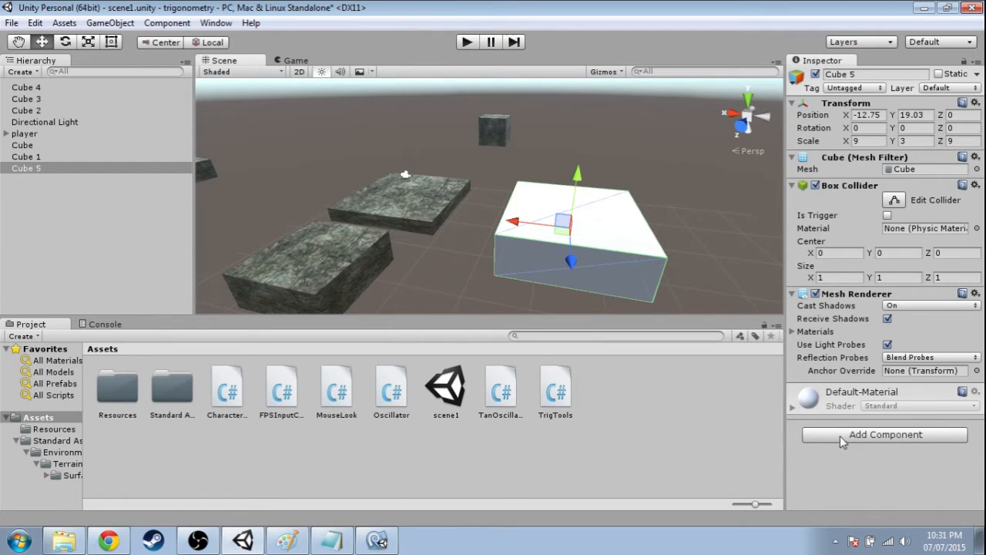
text(tanosc)
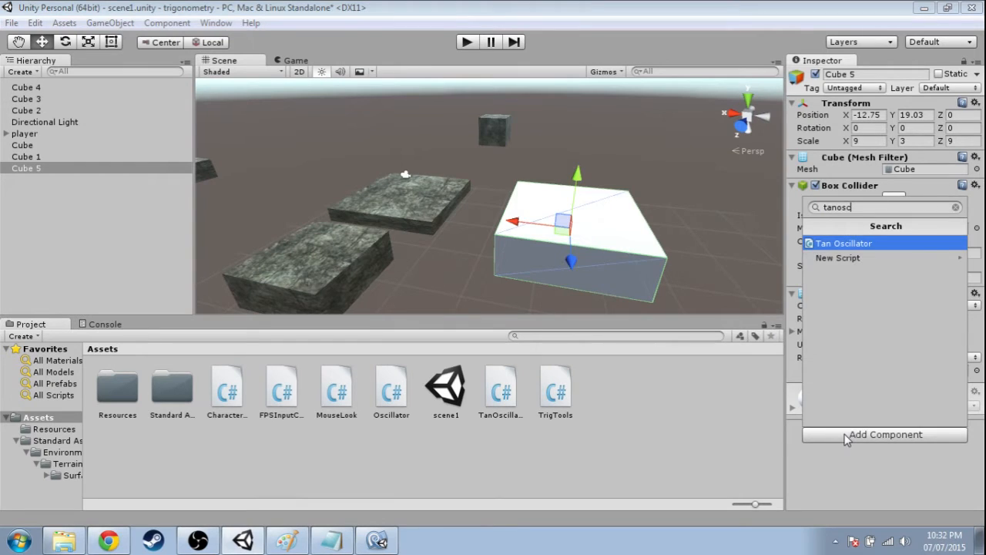
click(844, 243)
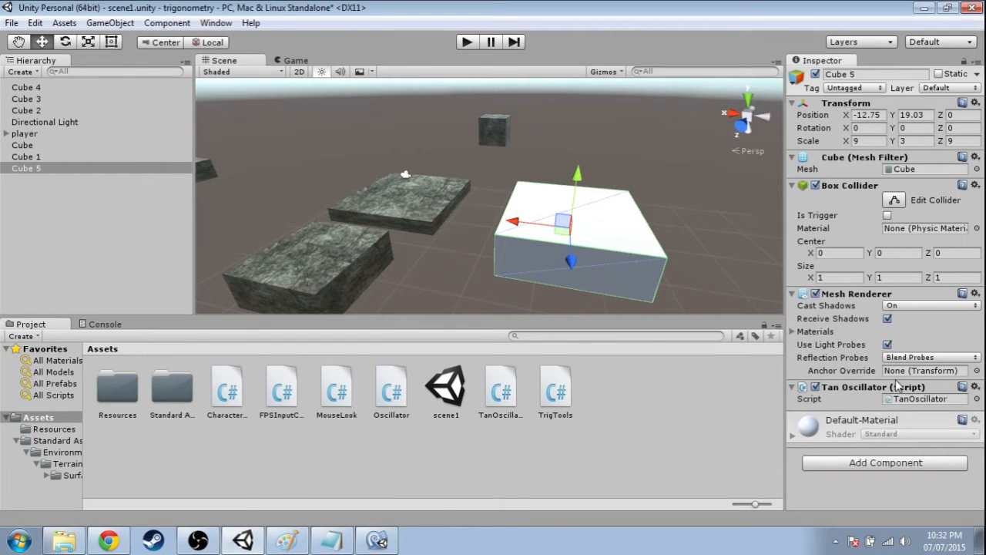
mouse_move(798, 367)
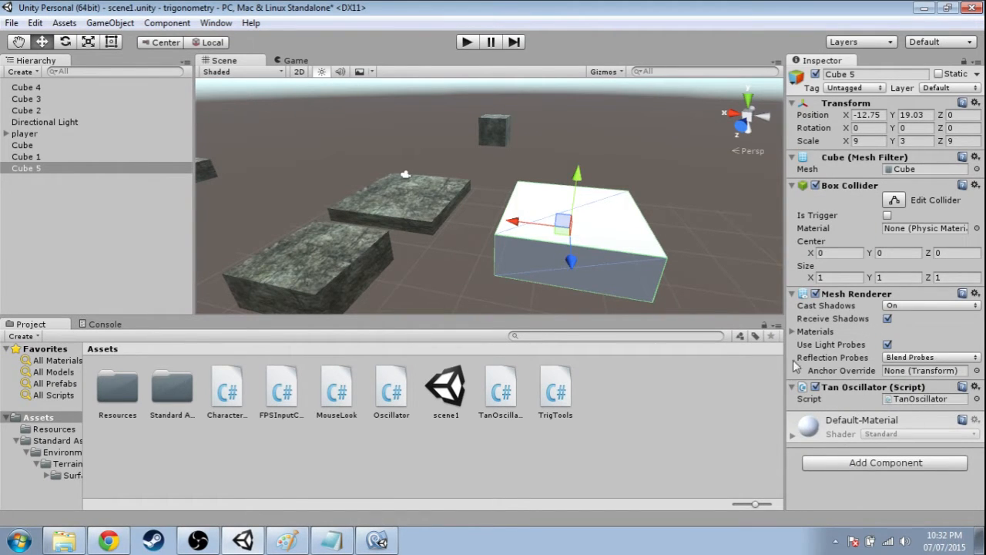
drag(570, 262, 570, 240)
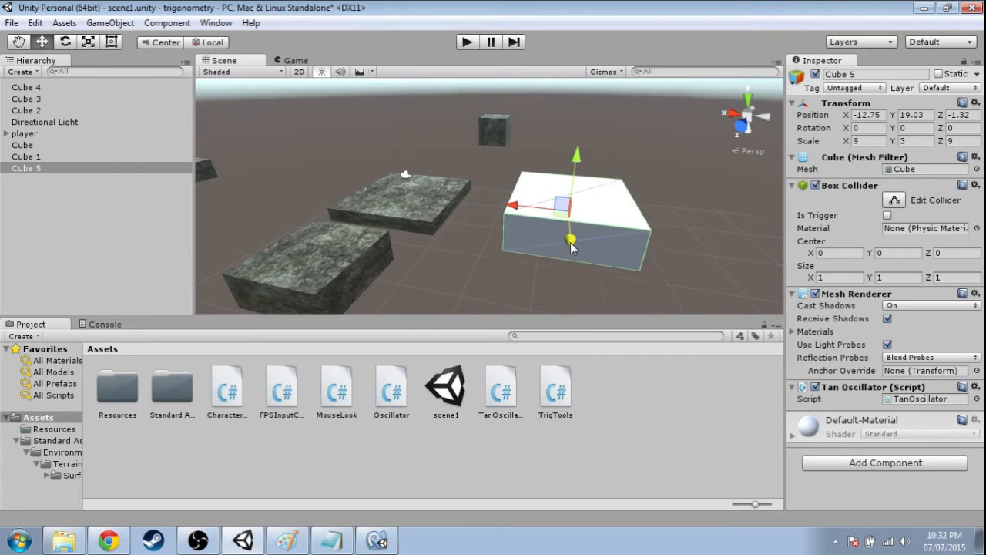
click(466, 42)
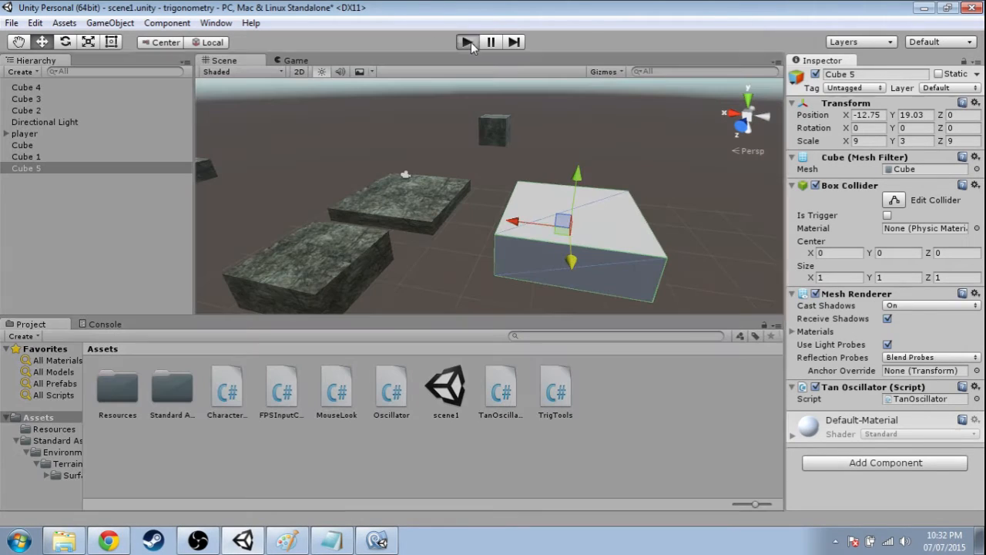
click(465, 43)
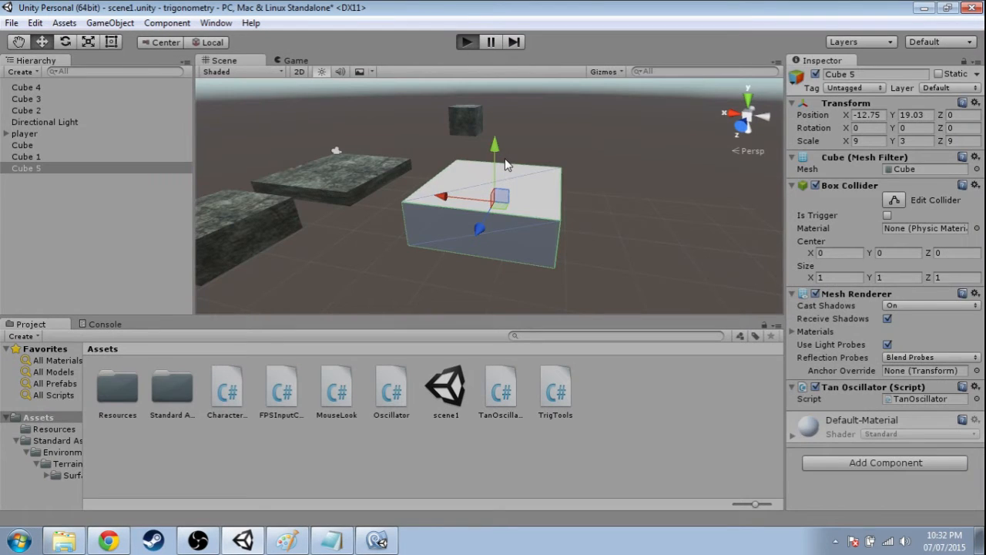
click(466, 42)
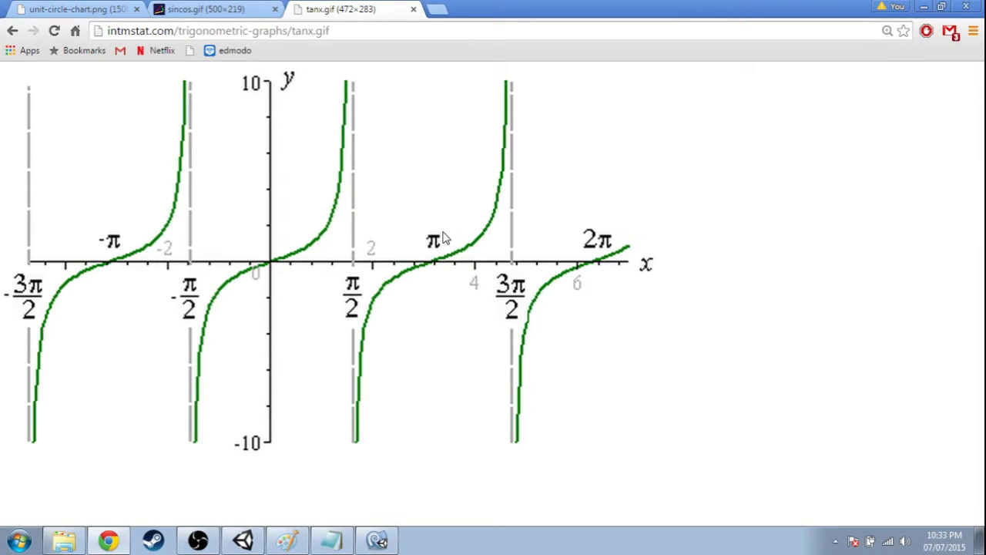
mouse_move(369, 351)
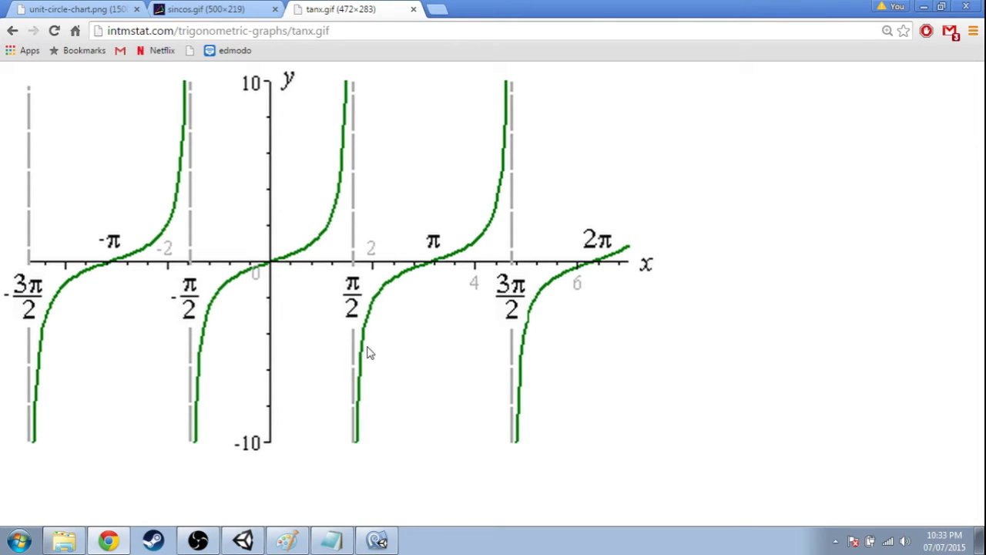
mouse_move(269, 293)
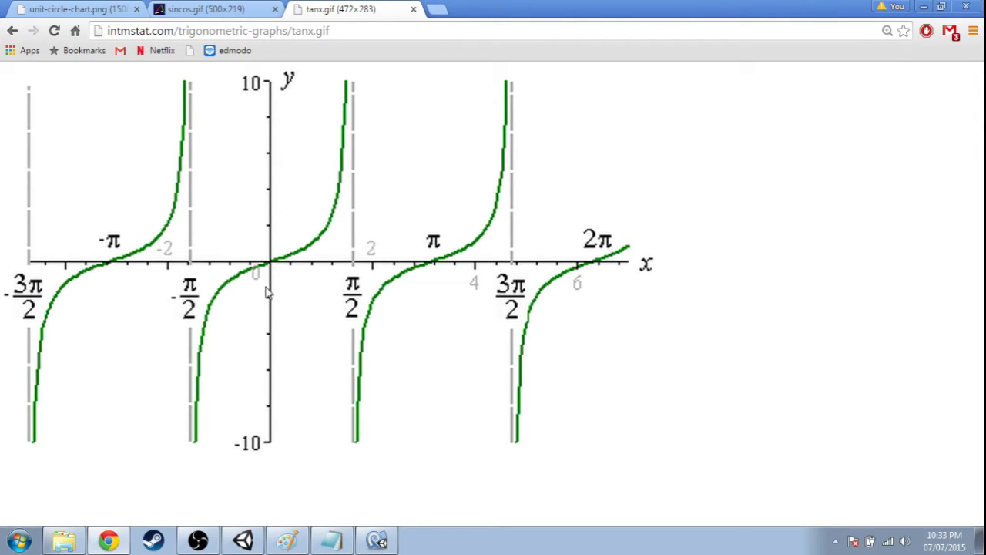
mouse_move(274, 265)
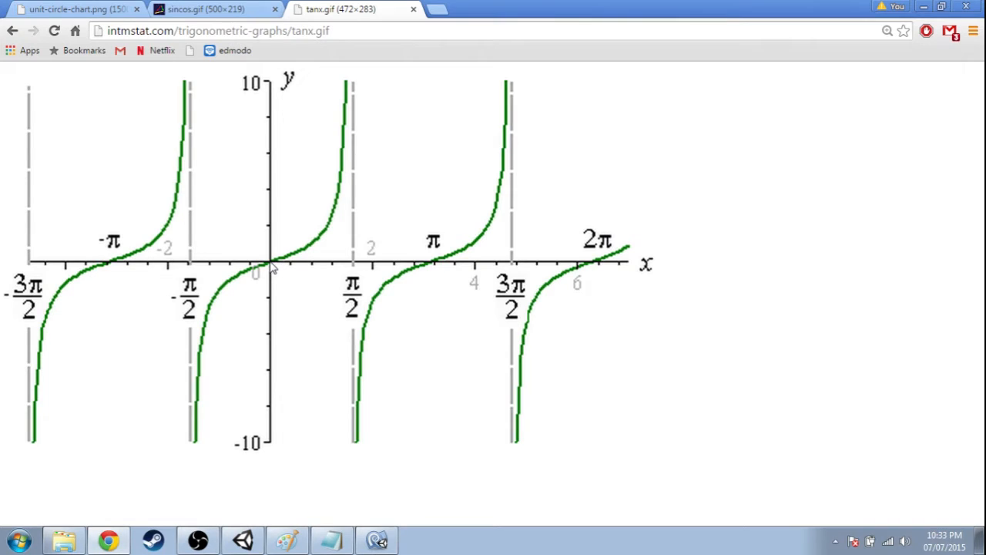
mouse_move(260, 271)
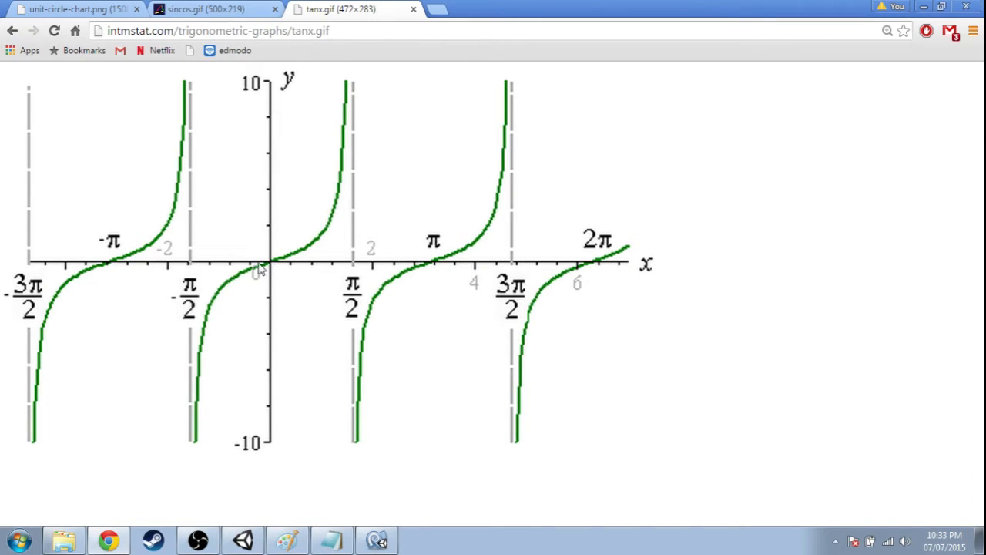
mouse_move(356, 58)
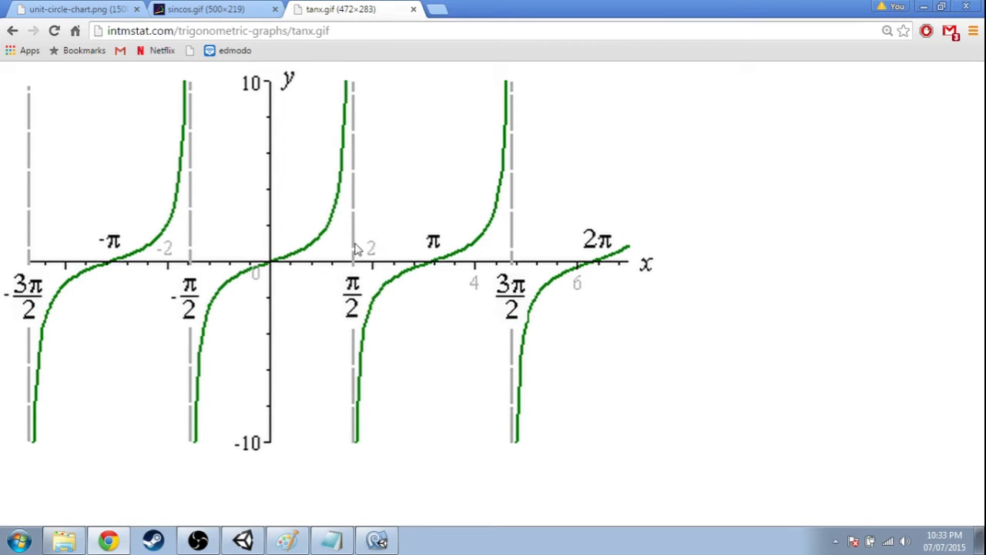
mouse_move(351, 46)
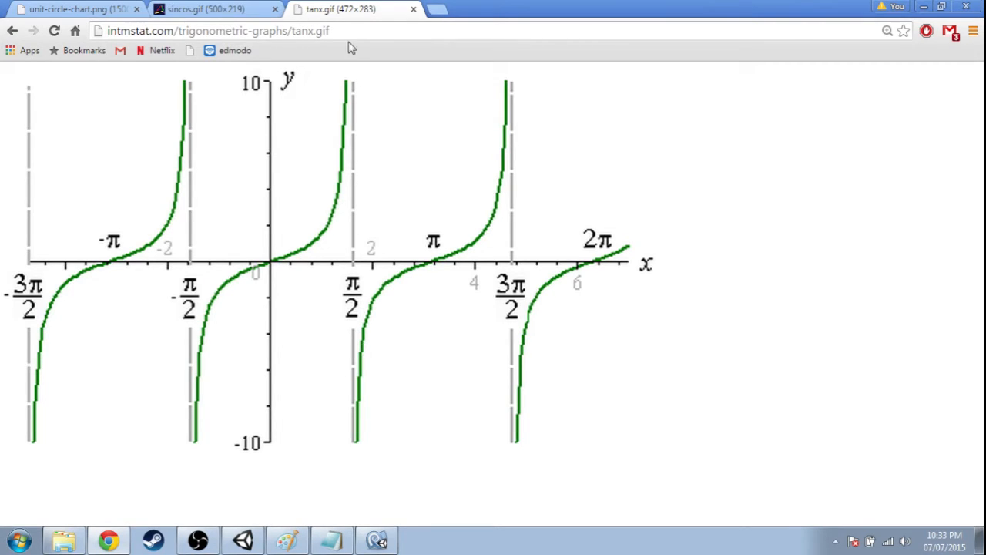
mouse_move(357, 86)
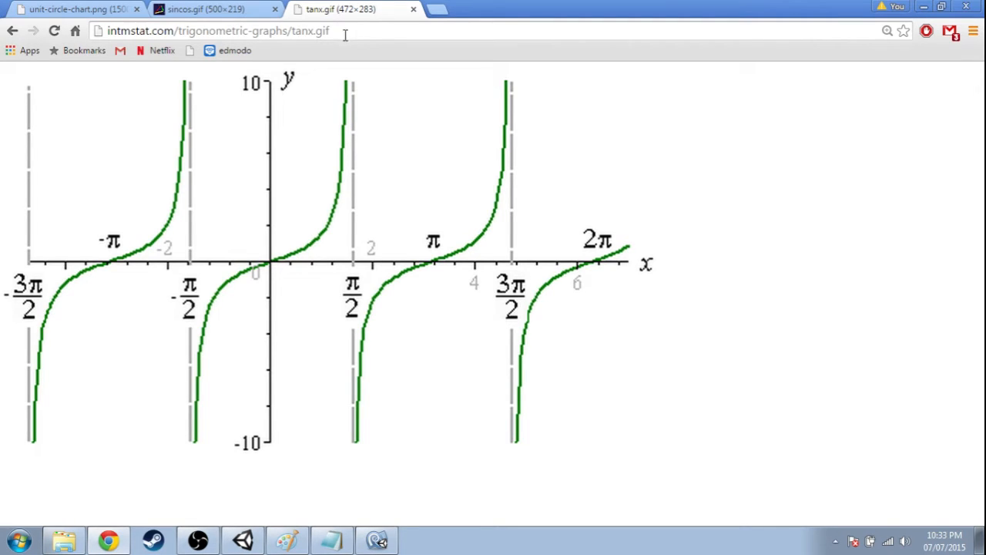
mouse_move(357, 105)
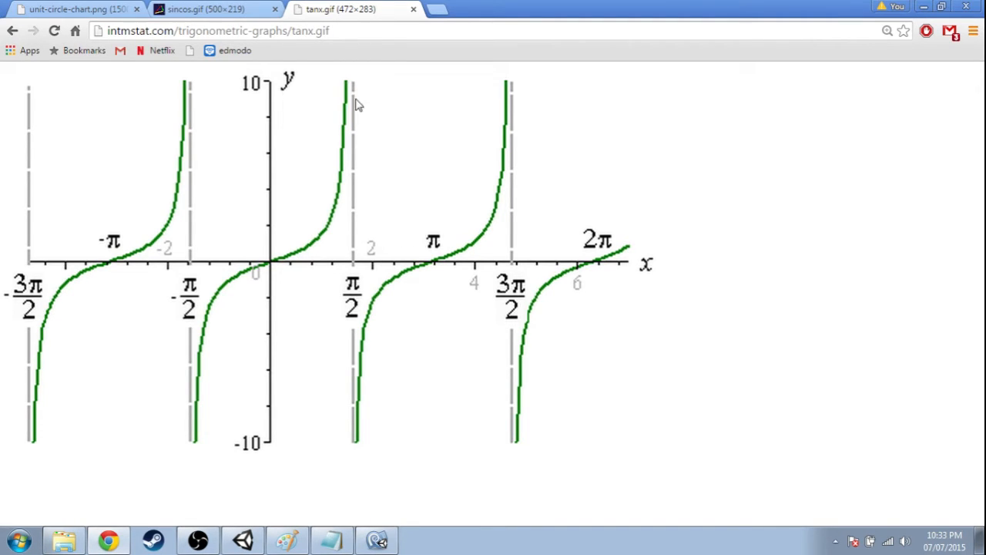
mouse_move(360, 496)
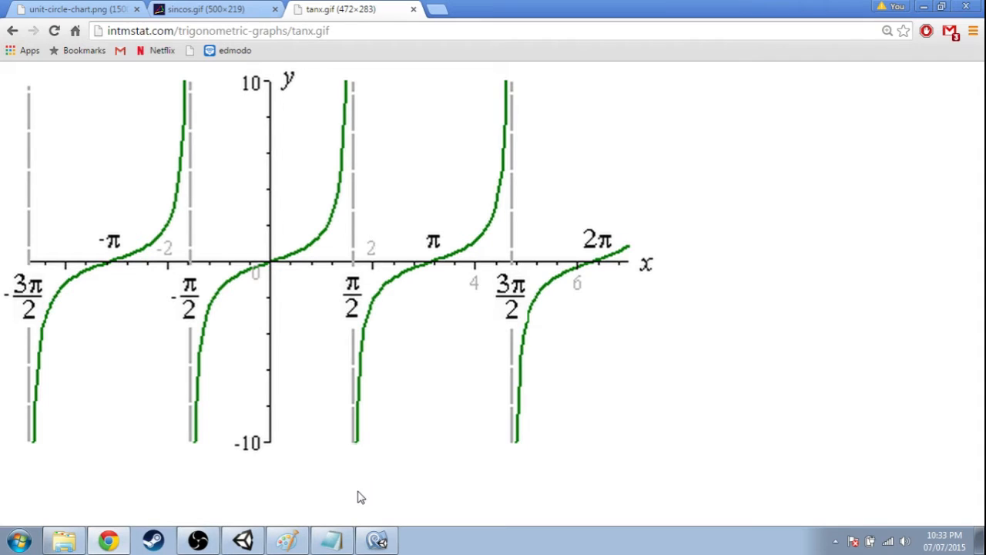
mouse_move(412, 278)
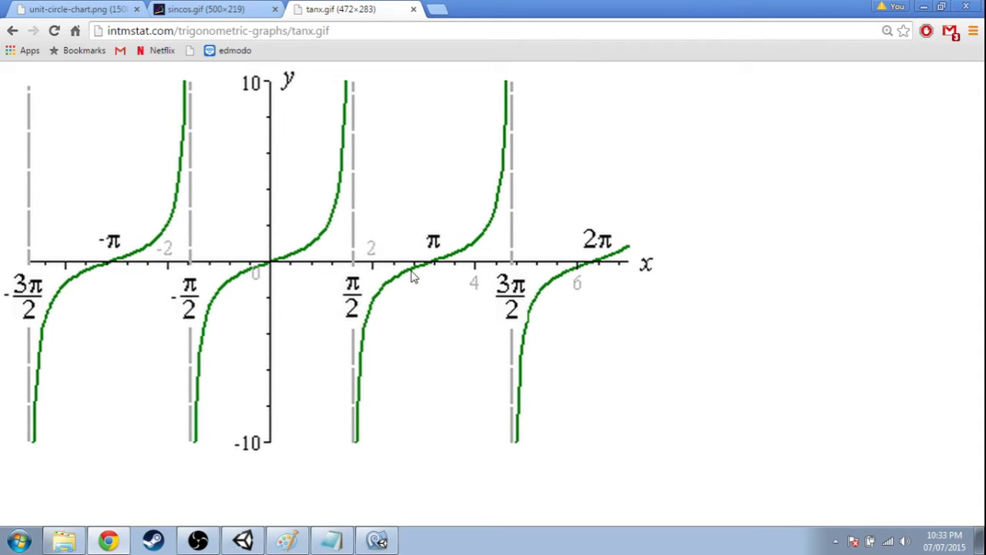
- Return to Unity, play the scene to watch Cube 5 move along Z, then stop
click(240, 539)
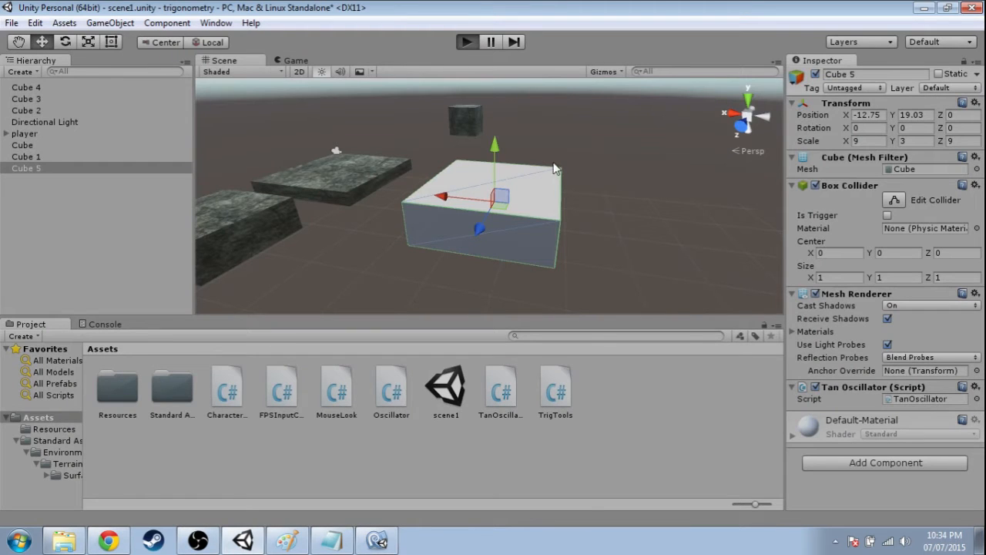
click(467, 42)
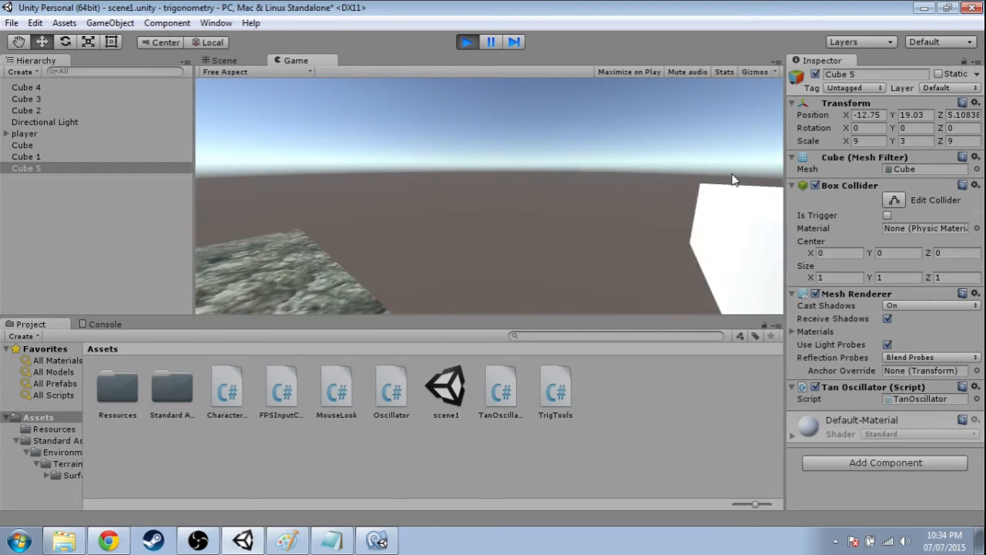
click(225, 60)
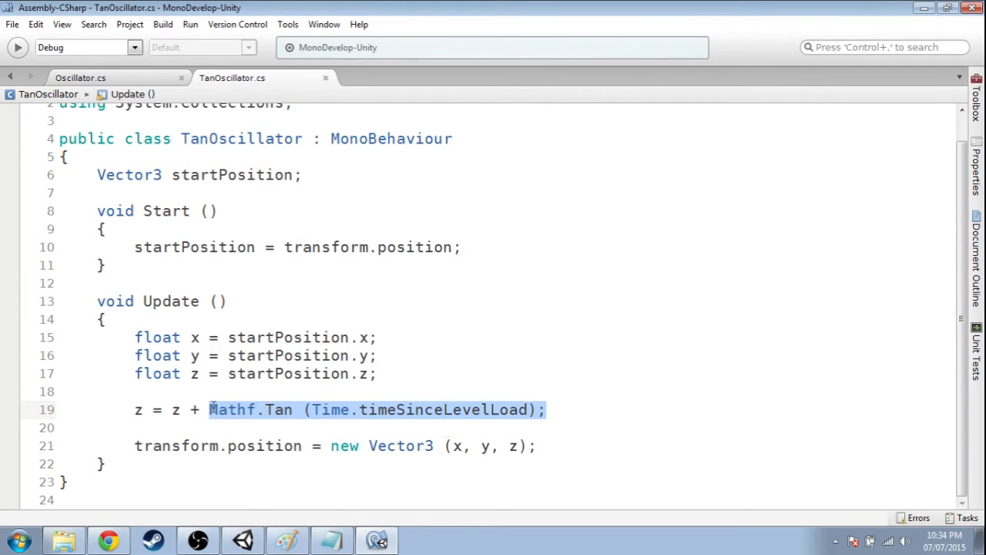
mouse_move(231, 410)
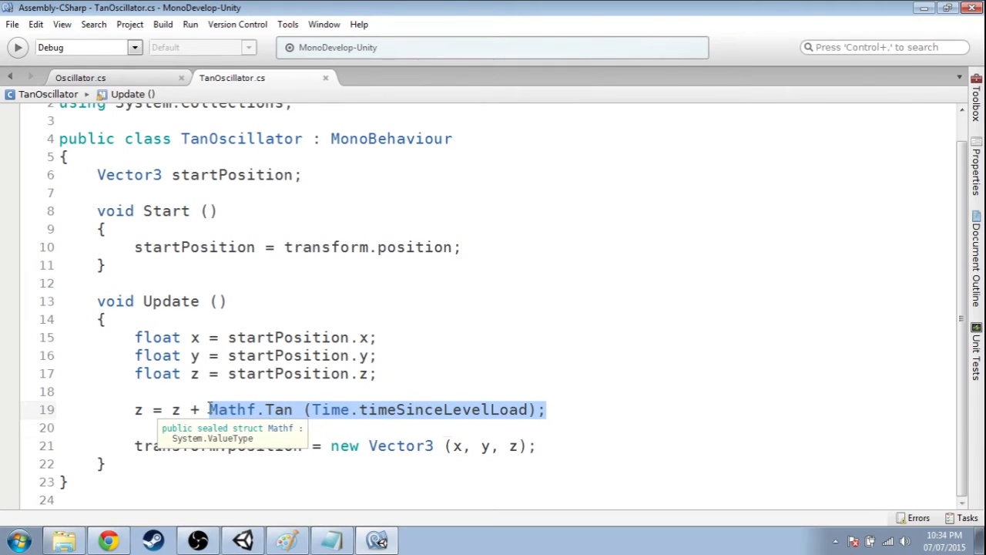
- Insert 10* before Mathf.Tan on line 19 so z adds 10*Mathf.Tan of elapsed time
click(373, 391)
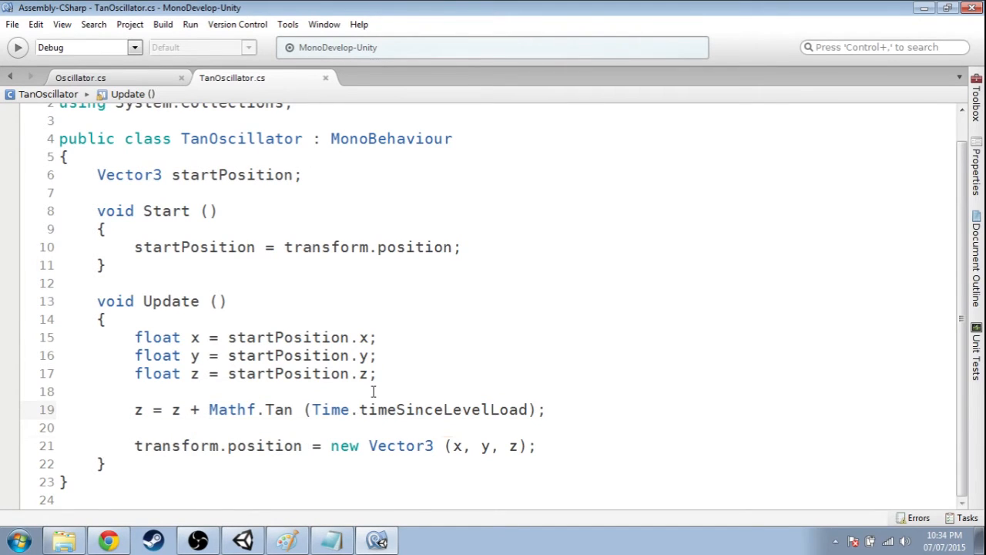
text(10*)
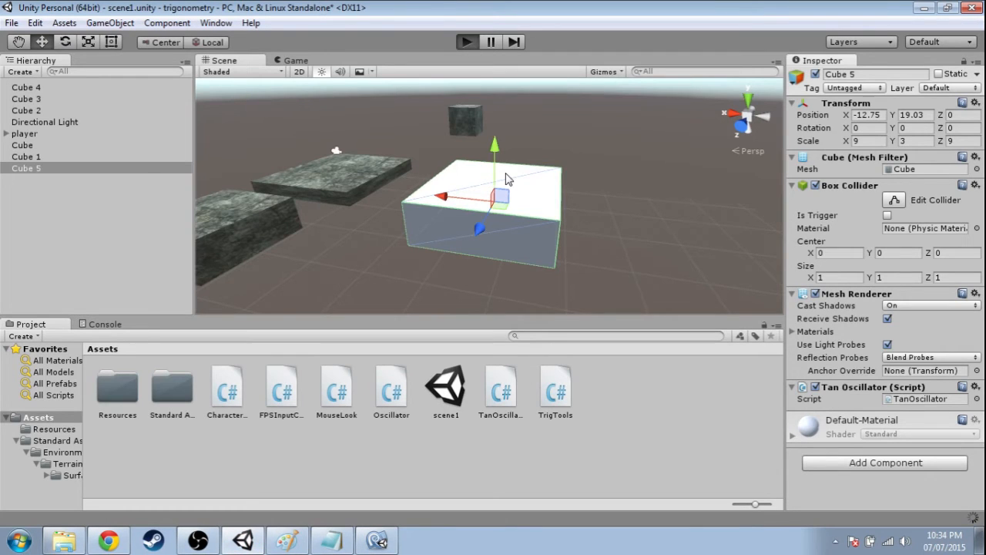
- Switch to the Game view and play the scene with the 10*Mathf.Tan code
click(296, 61)
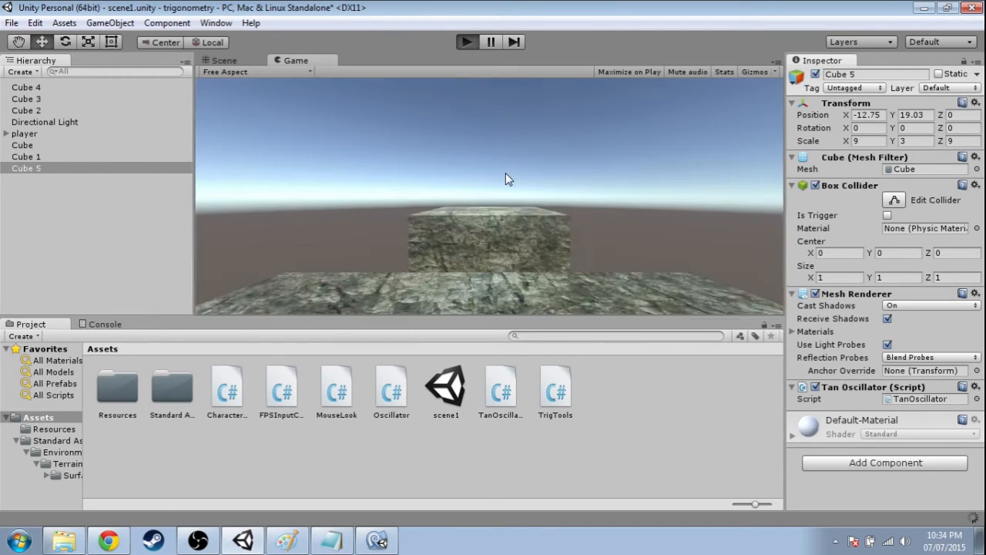
click(467, 41)
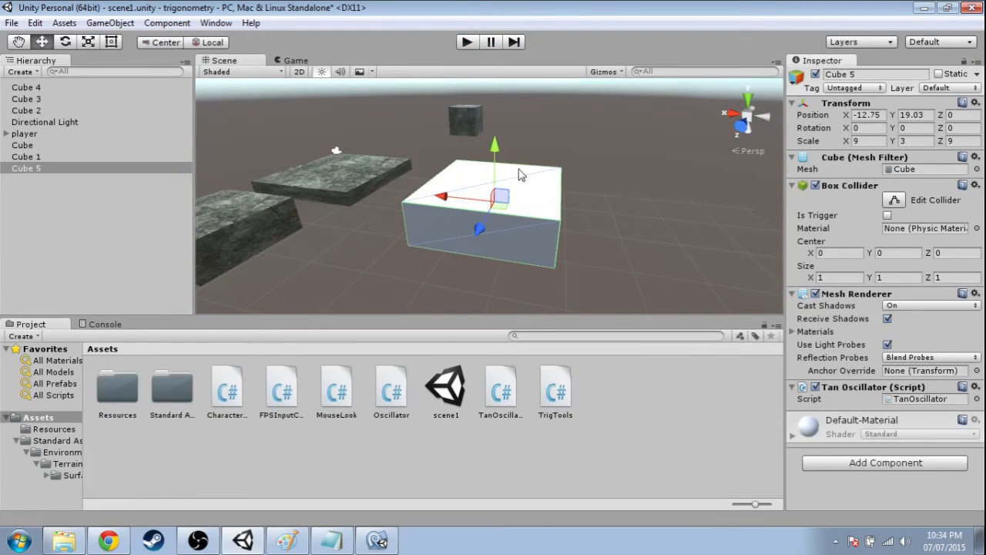
mouse_move(325, 358)
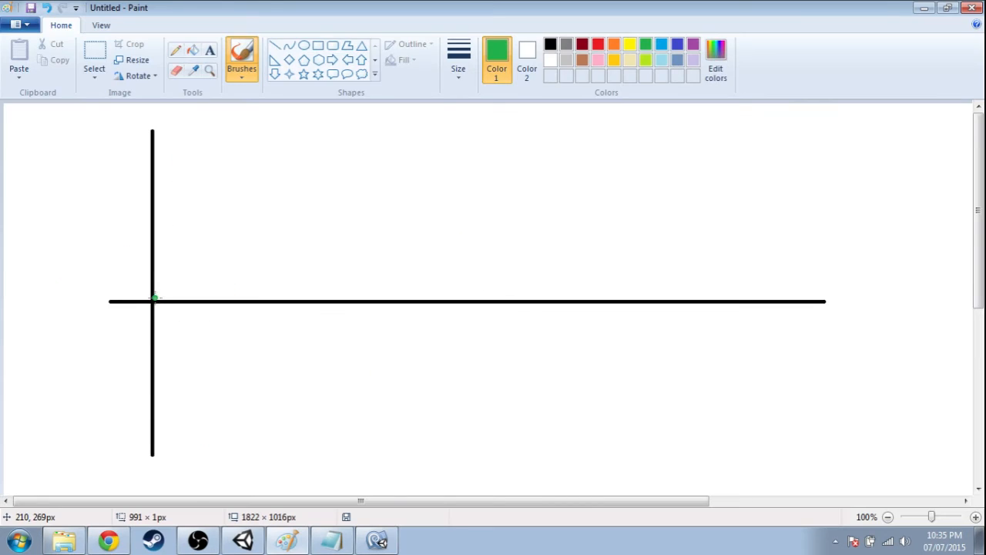
- Sketch three rising green branches of the tangent curve in Paint
drag(154, 299, 268, 126)
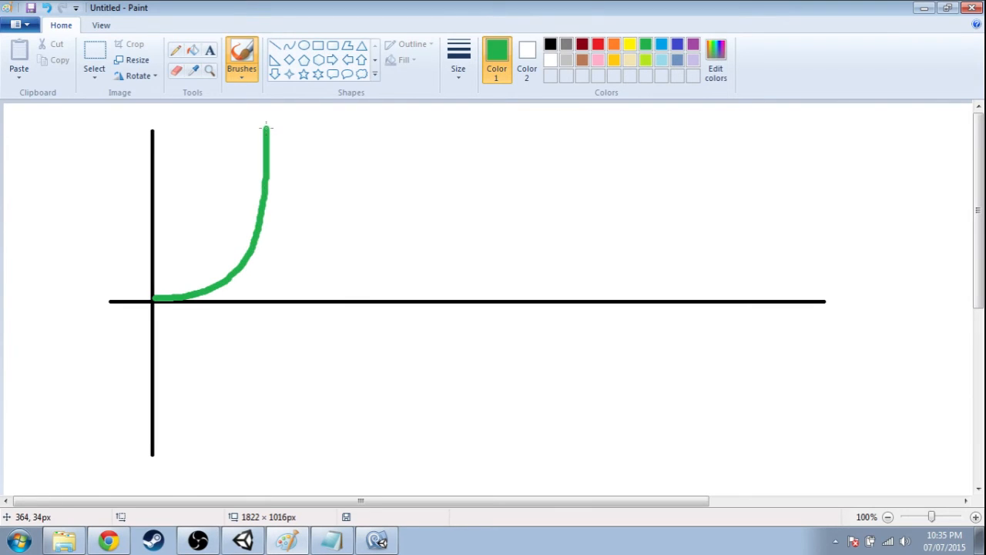
drag(289, 357, 270, 459)
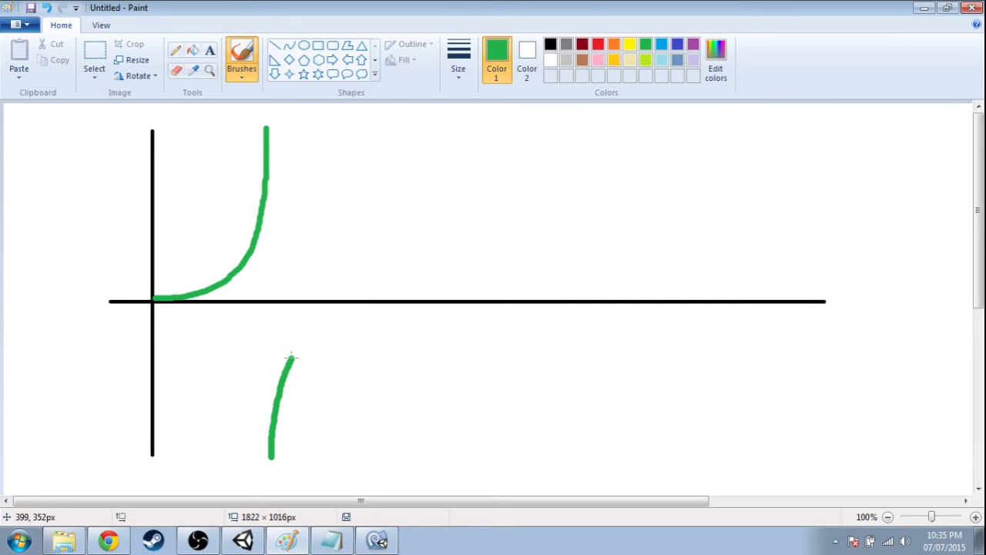
drag(290, 357, 450, 121)
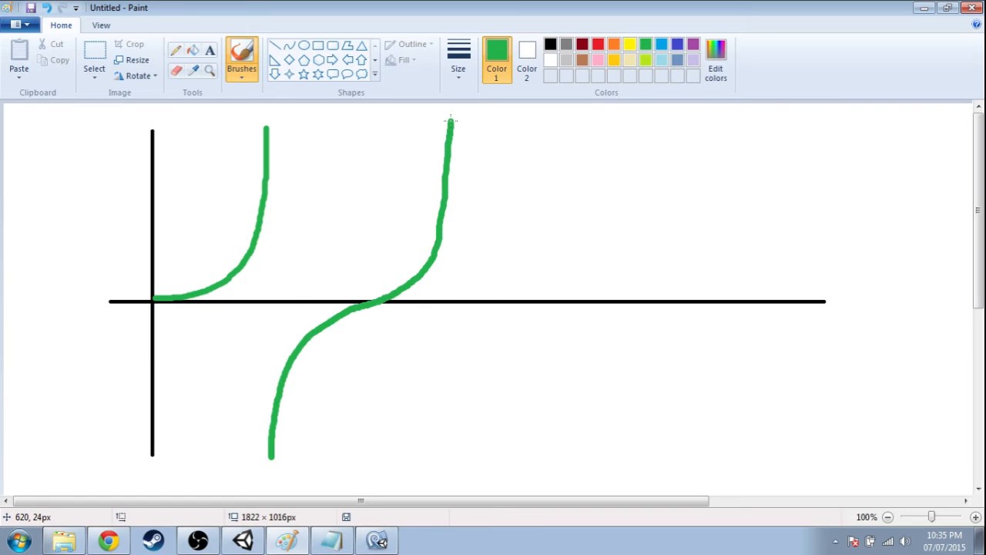
drag(477, 362, 456, 454)
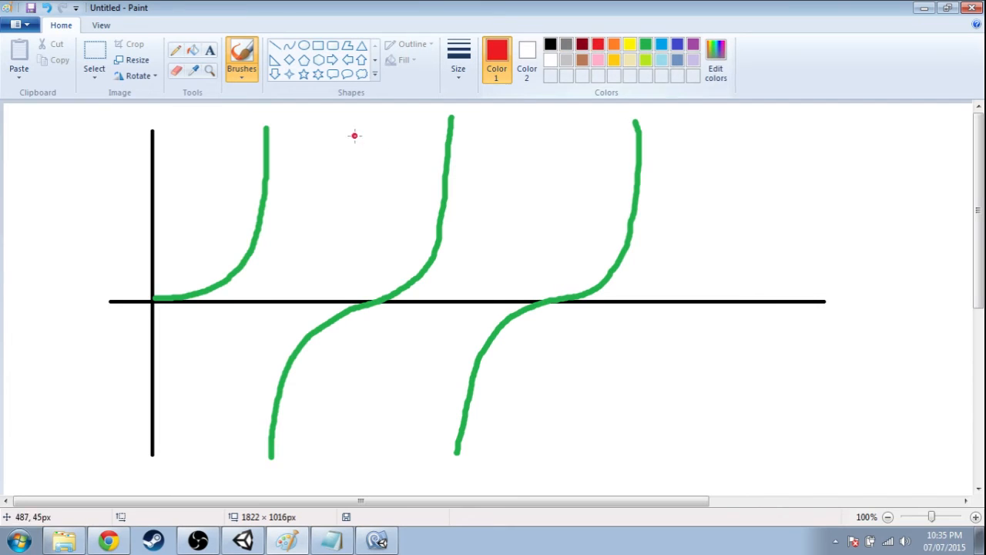
- Draw red vertical asymptote lines beside each branch, then bring up the tan x graph in Chrome
drag(276, 124, 265, 404)
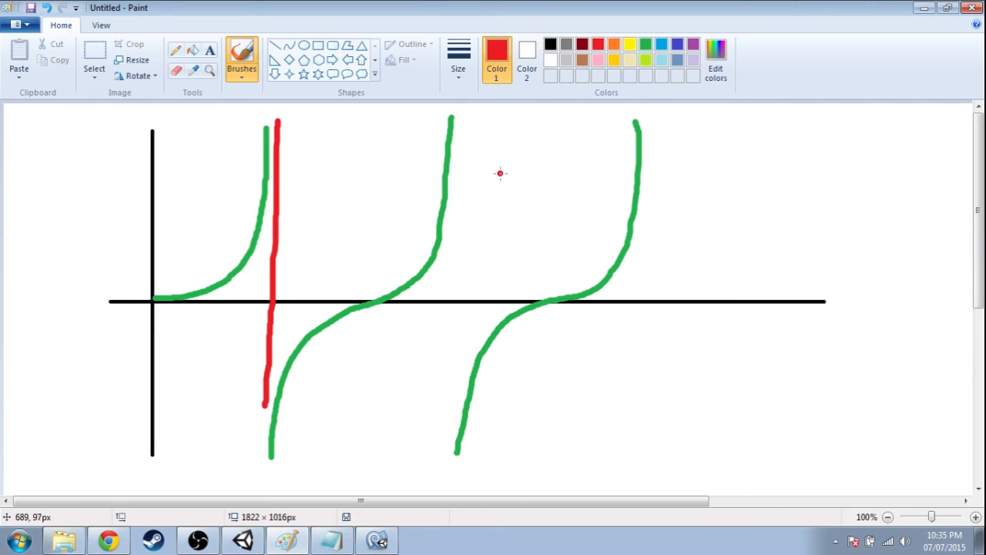
drag(455, 115, 454, 462)
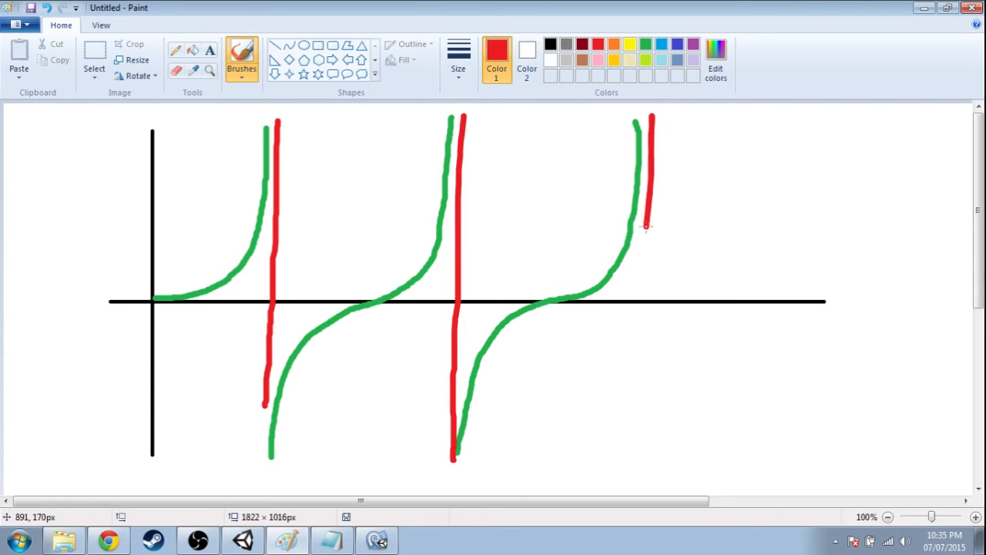
drag(647, 228, 655, 466)
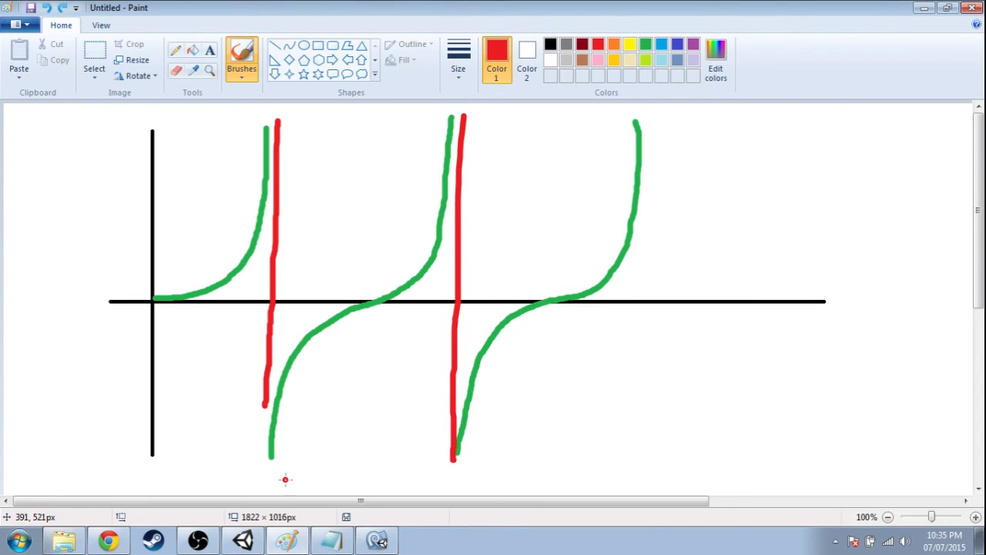
click(108, 540)
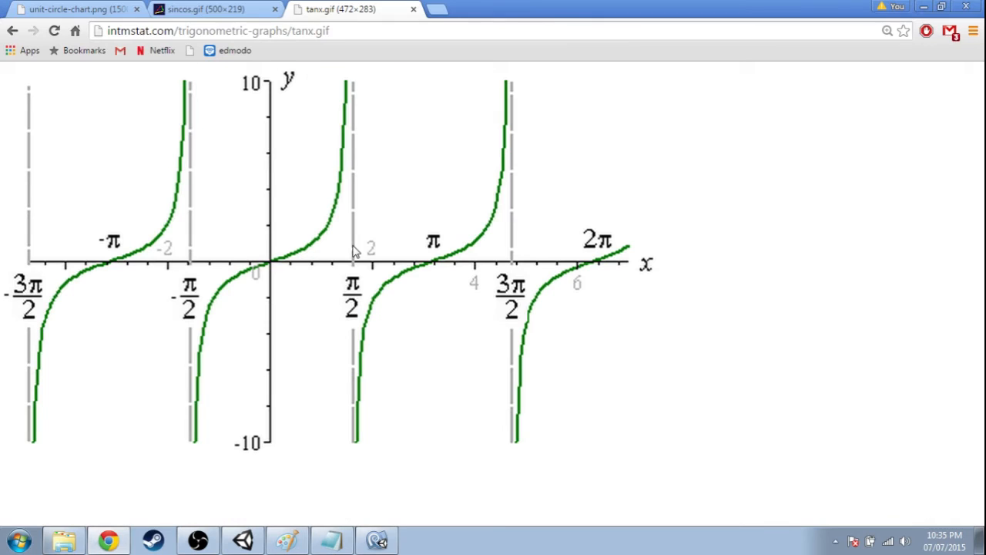
mouse_move(392, 274)
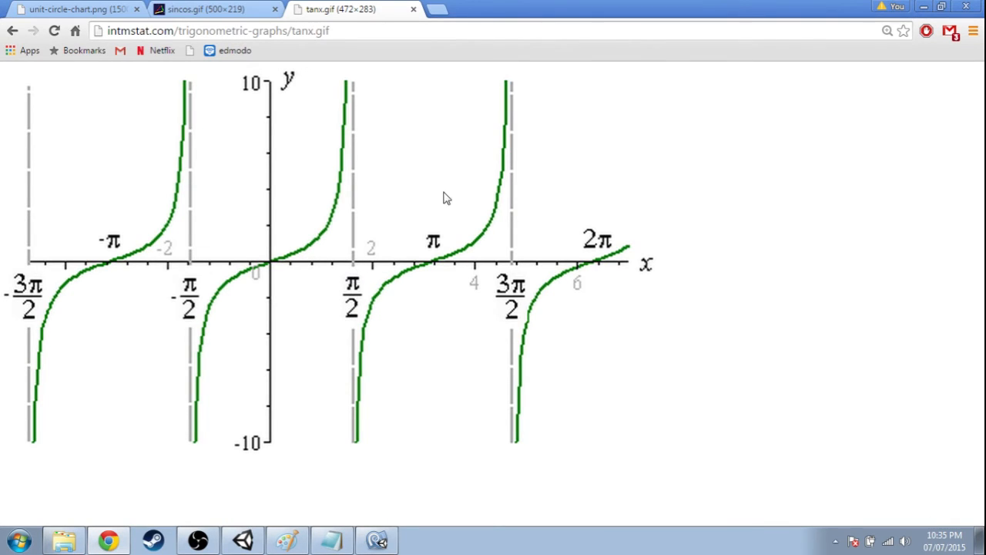
mouse_move(520, 301)
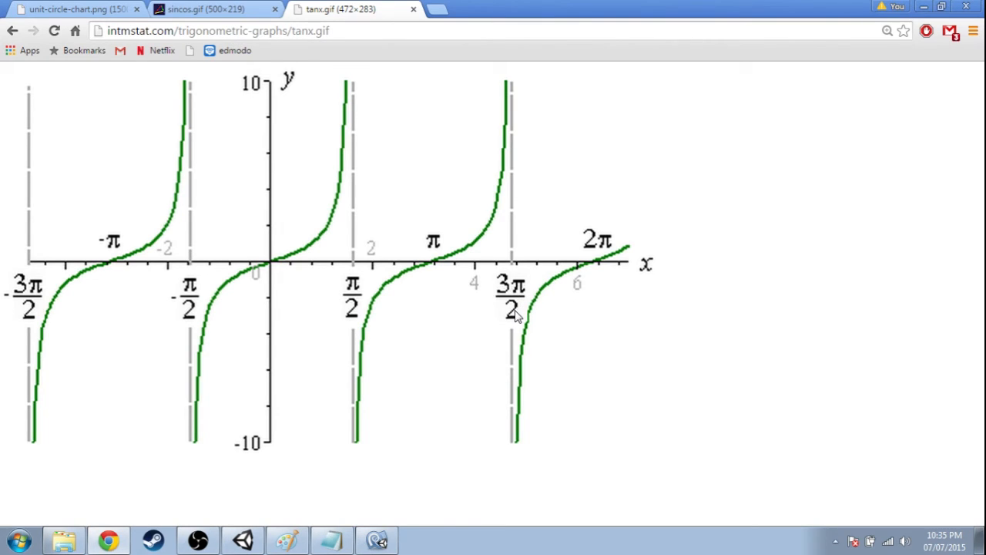
mouse_move(444, 12)
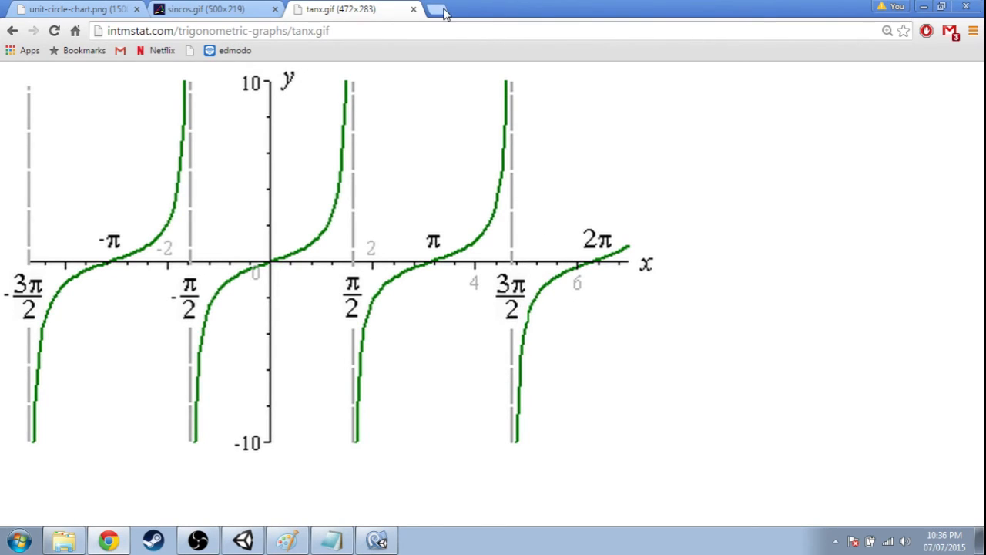
click(447, 9)
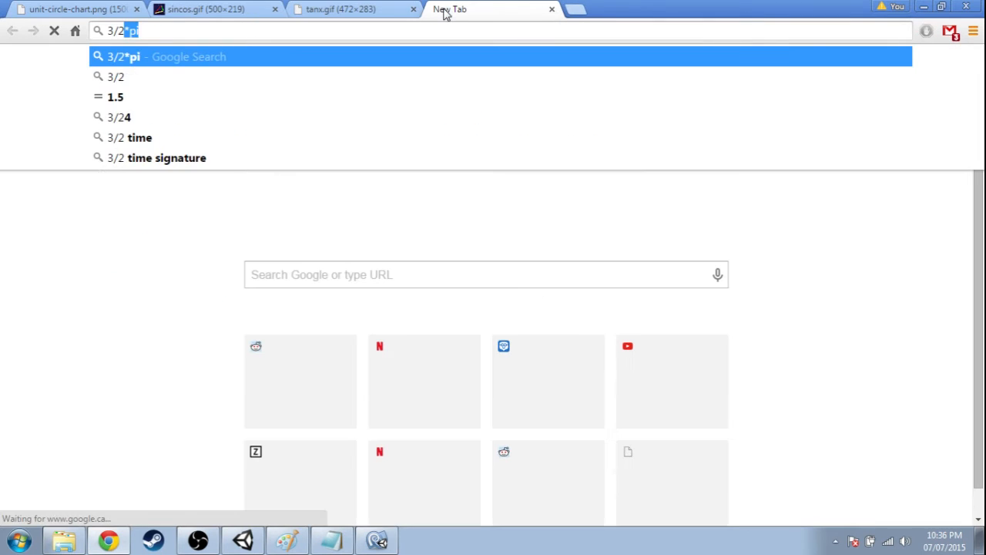
key(Return)
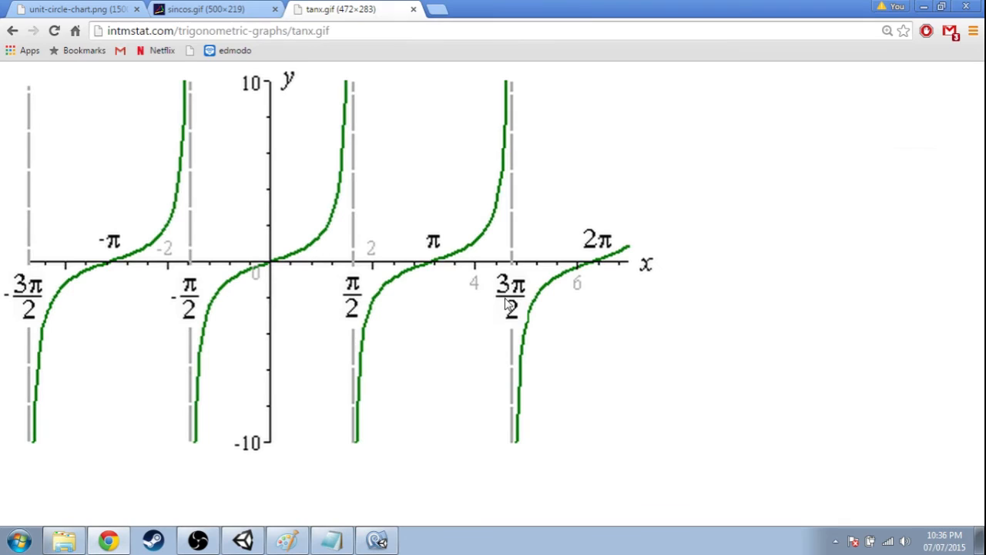
mouse_move(515, 217)
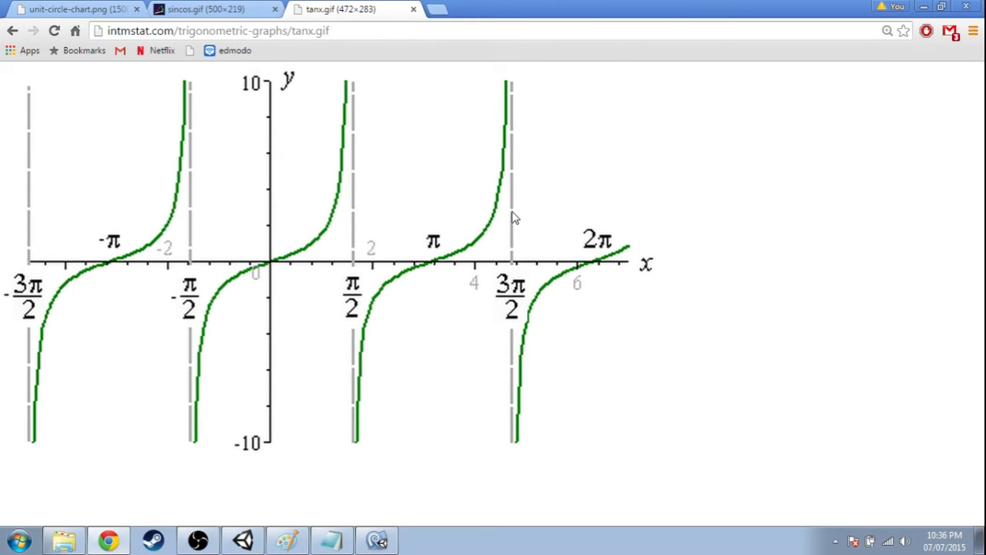
mouse_move(358, 91)
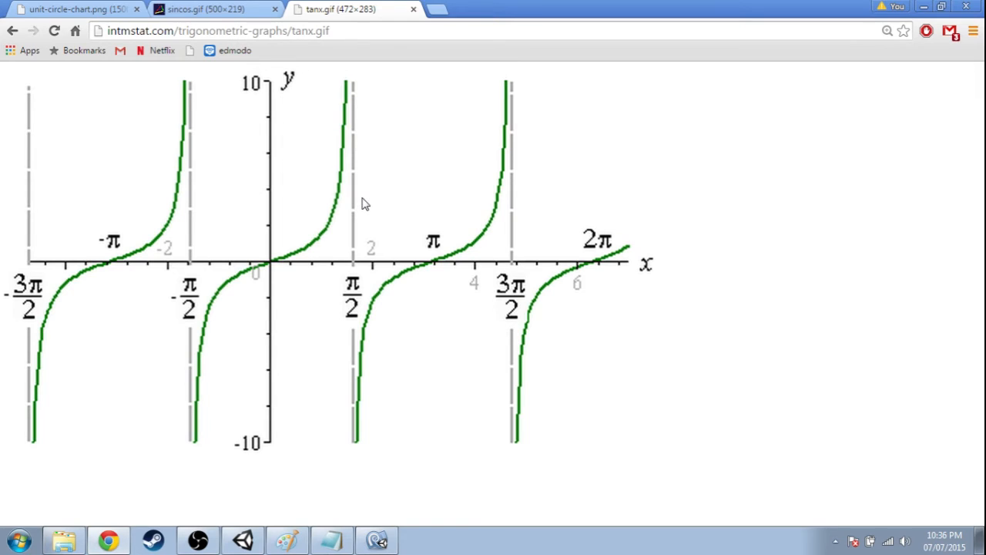
mouse_move(358, 265)
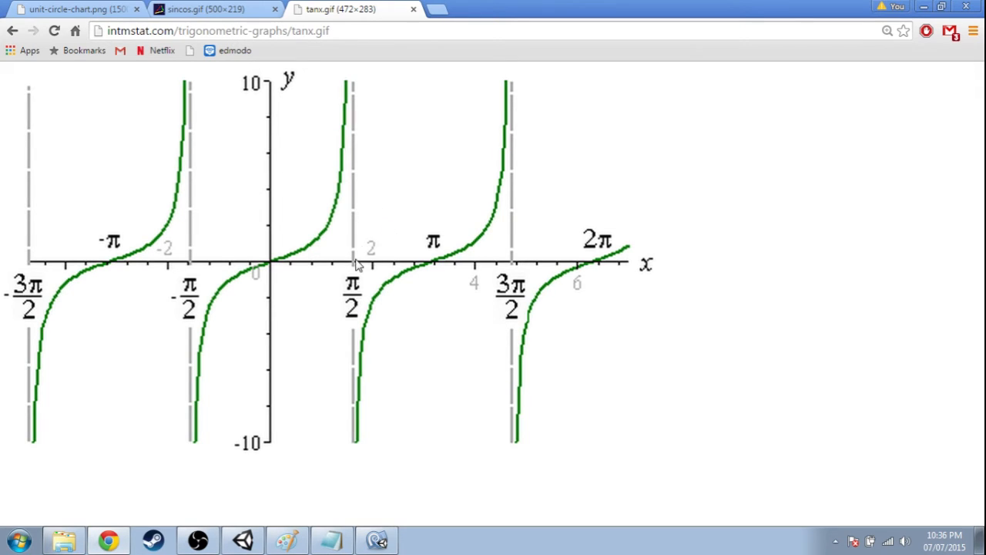
mouse_move(377, 256)
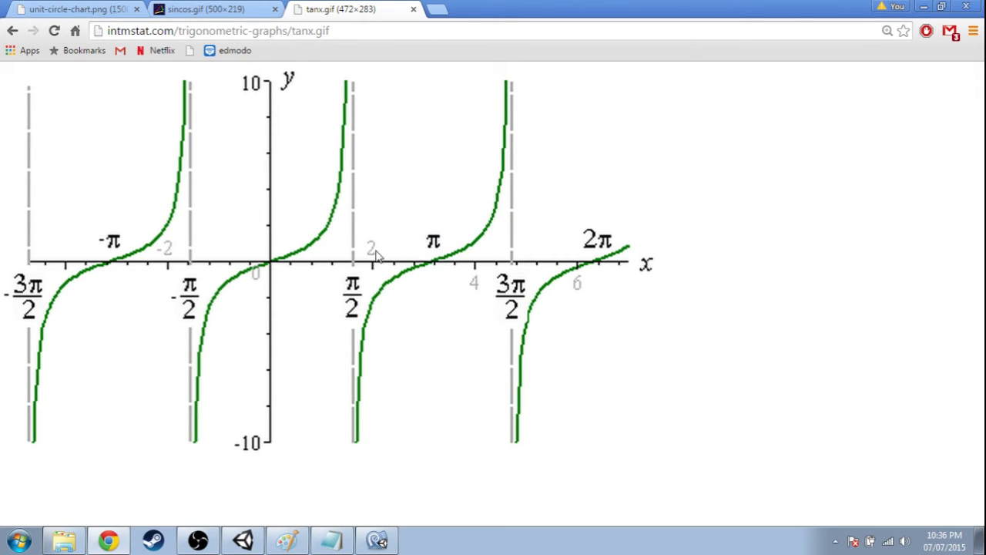
mouse_move(453, 274)
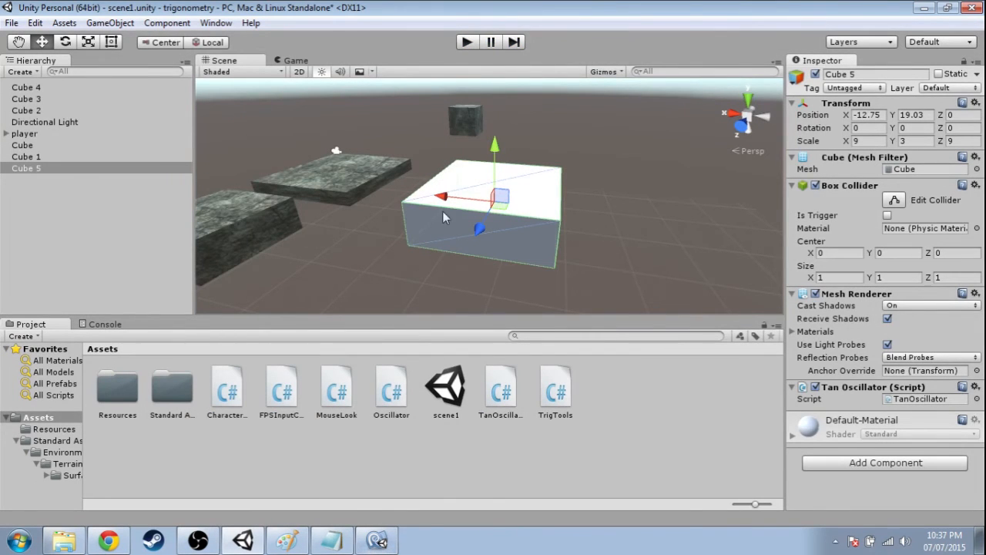
mouse_move(346, 383)
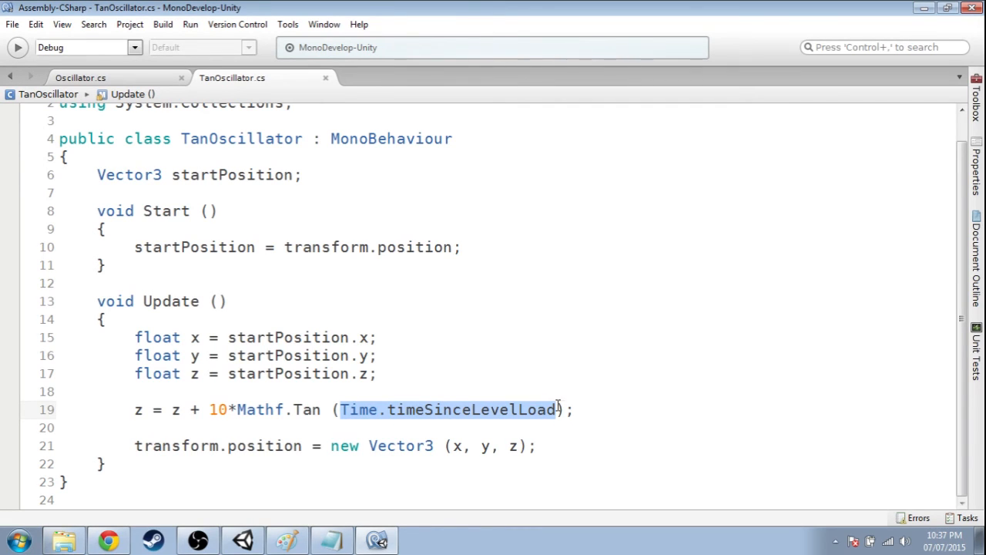
- Append *3 after Time.timeSinceLevelLoad inside Mathf.Tan on line 19
text(*)
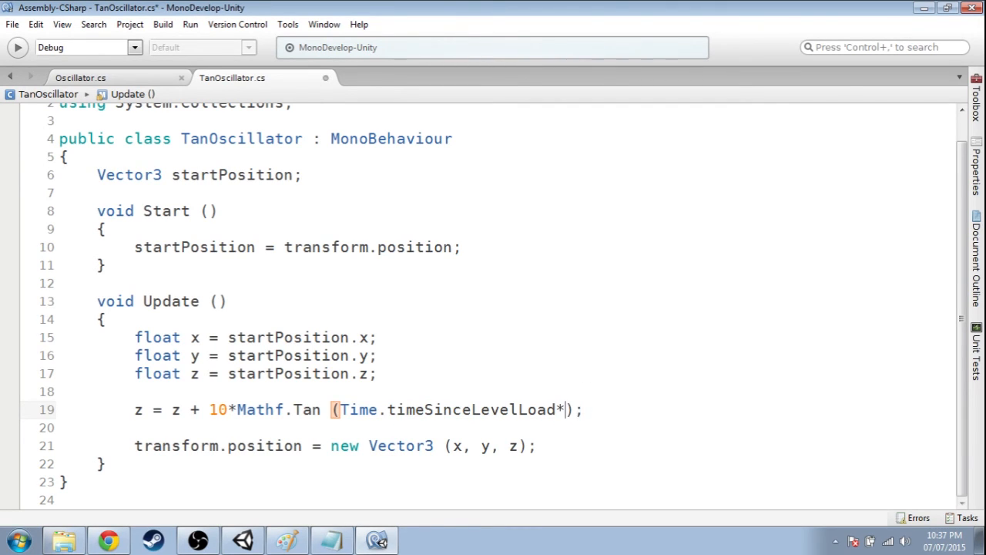
text(3)
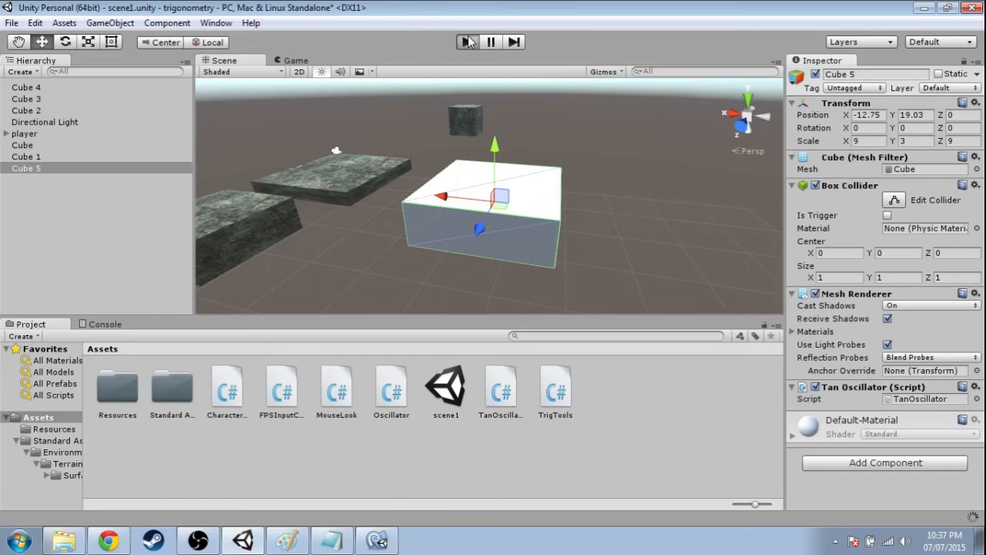
- Play the scene to watch Cube 5 with the *3 formula, then stop
click(467, 41)
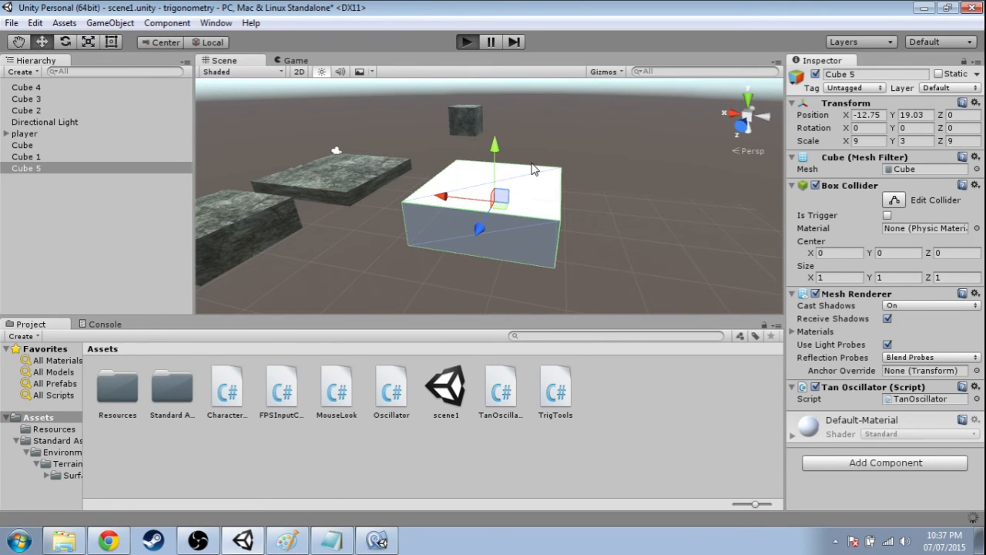
click(465, 41)
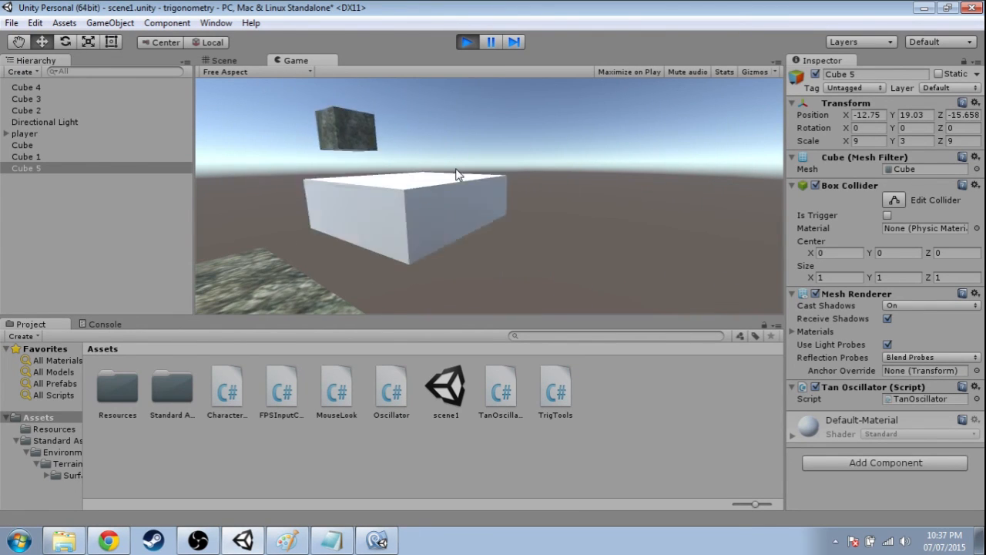
click(224, 60)
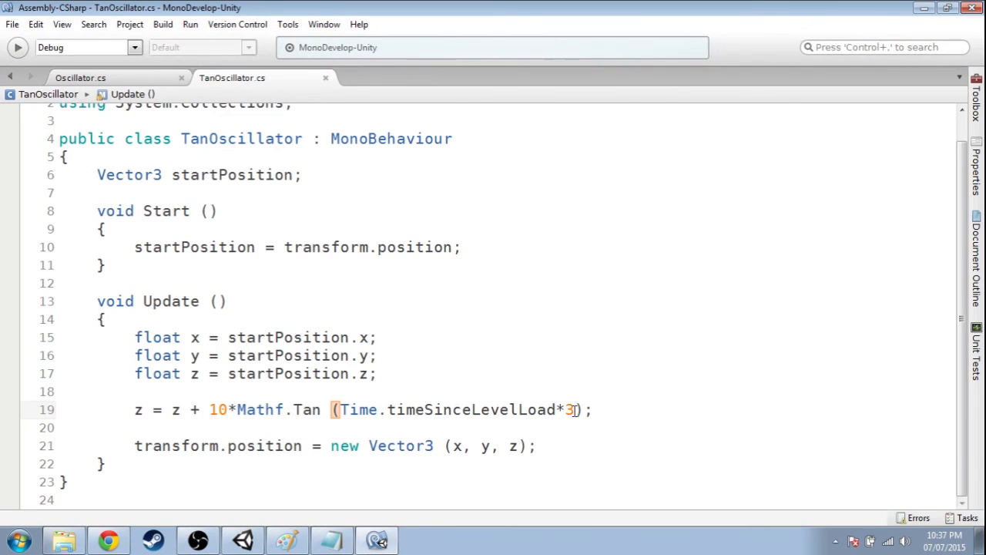
- Change *3 to /3 inside Mathf.Tan and play again to see slower motion
text(/)
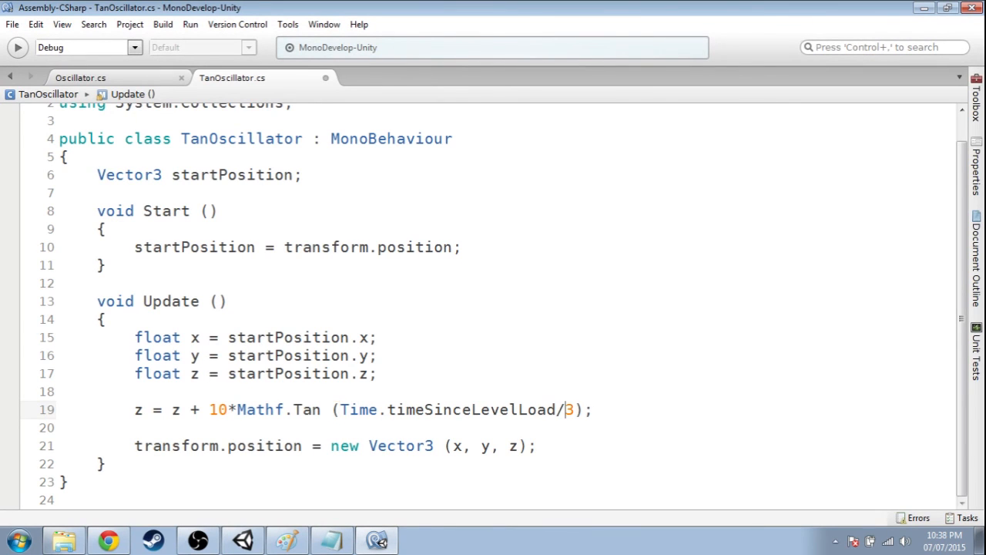
click(243, 539)
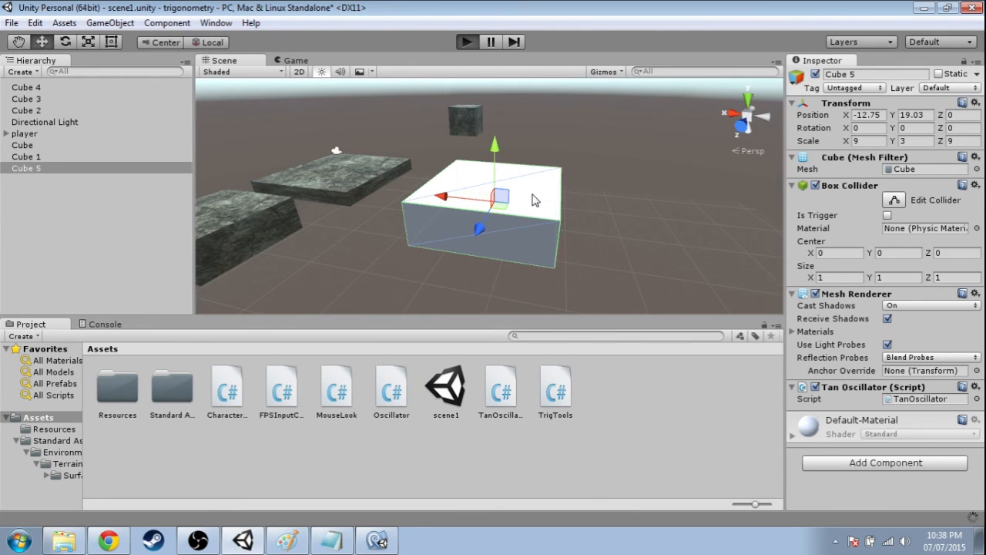
click(467, 41)
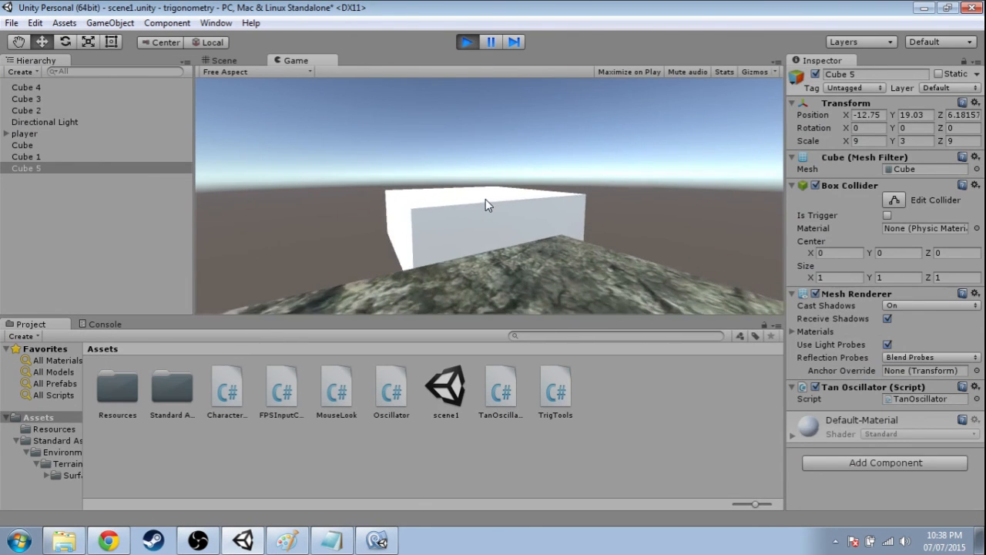